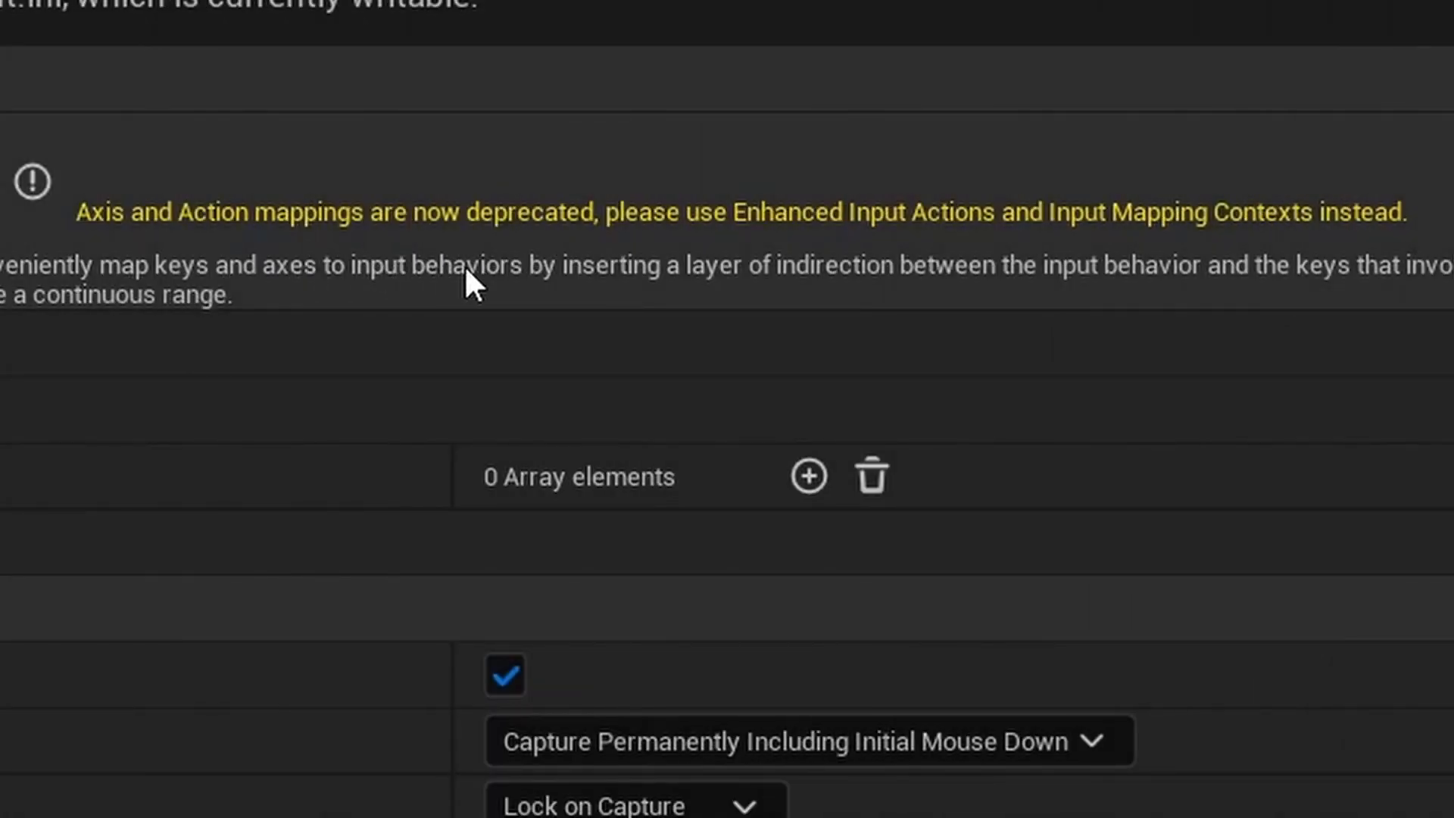
mouse_move(1110, 286)
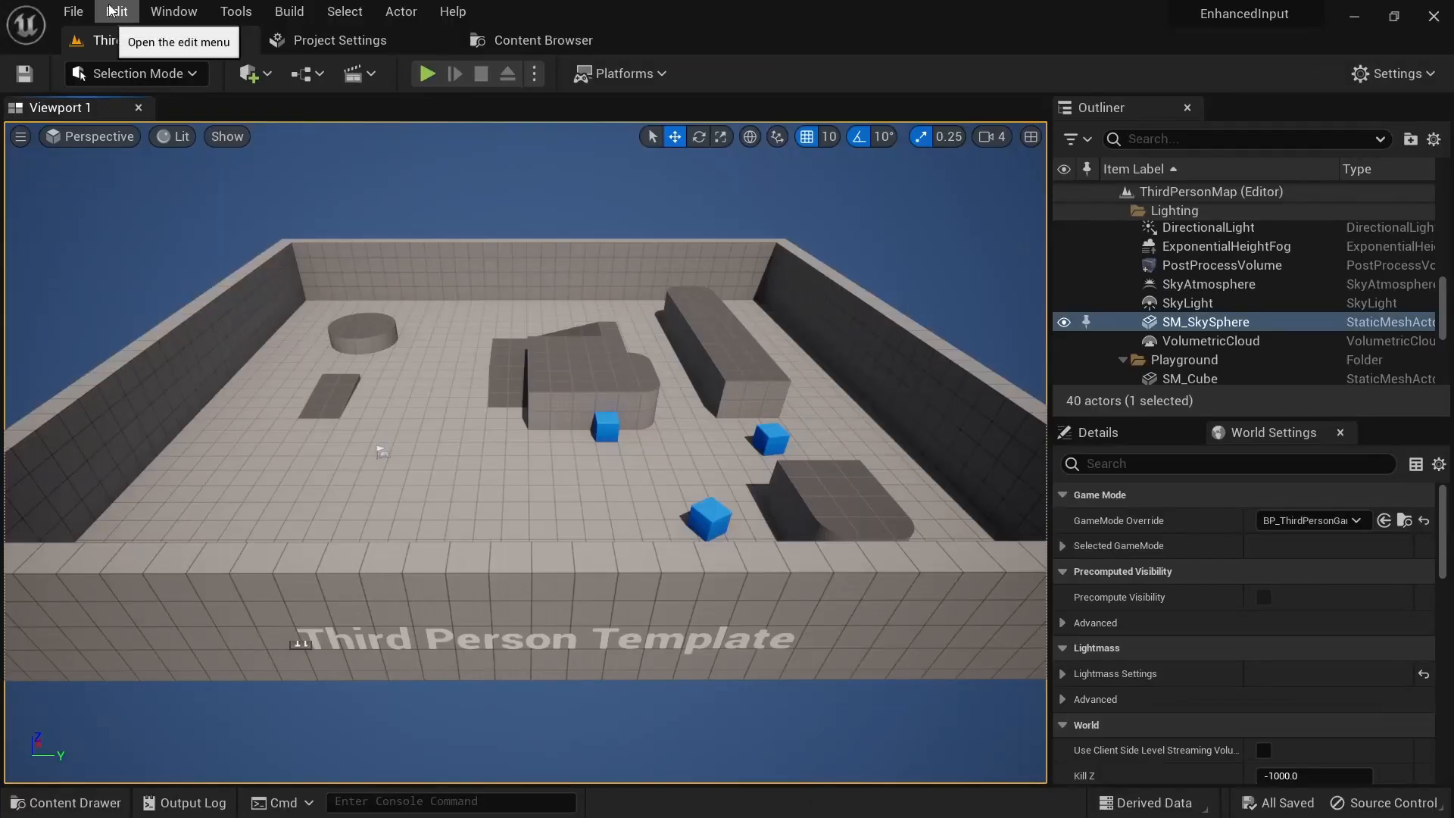
Show the Engine - Input settings down to Default Classes with EnhancedPlayerInput and EnhancedInputComponent
left_click(329, 39)
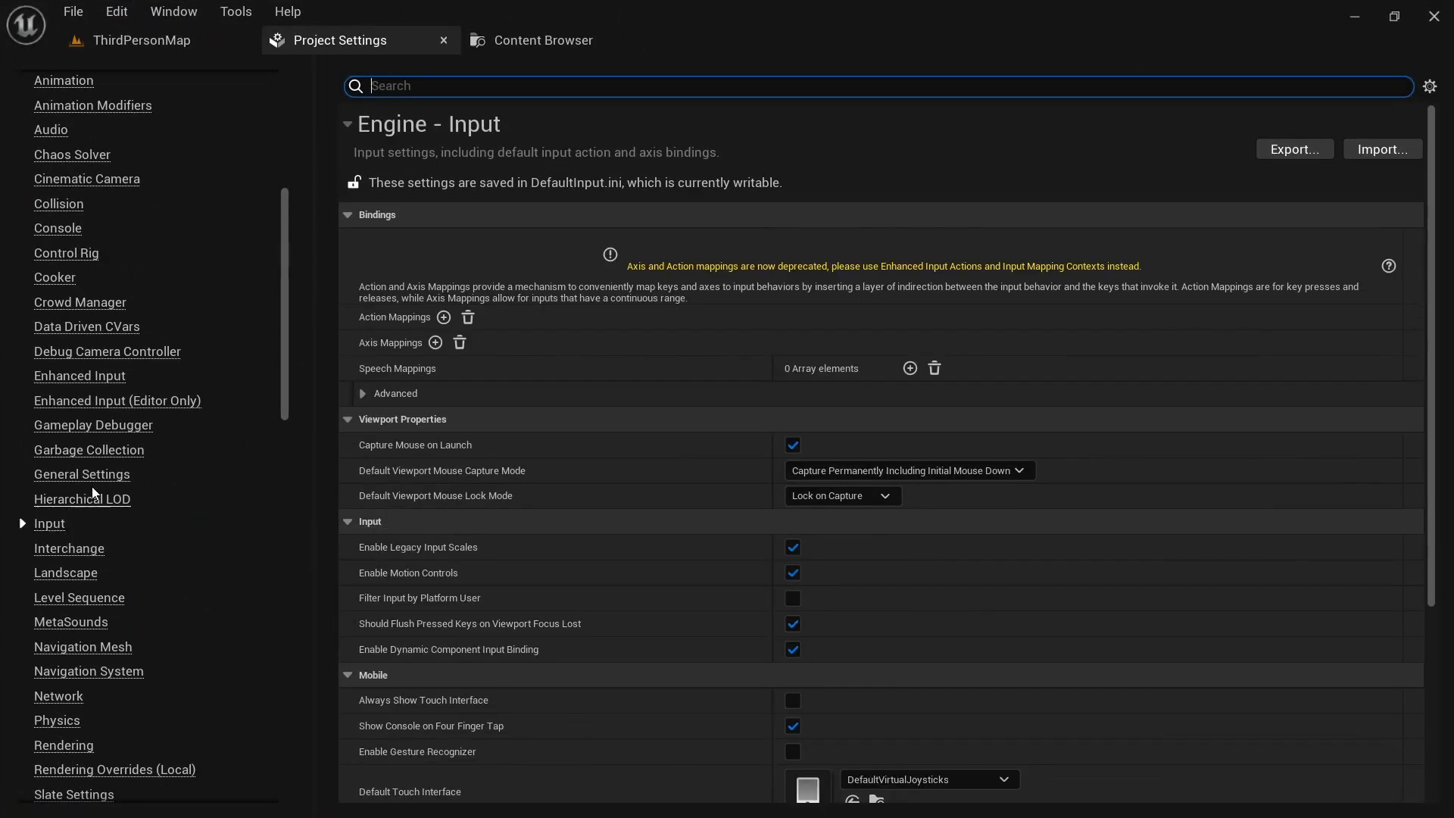
mouse_move(821, 296)
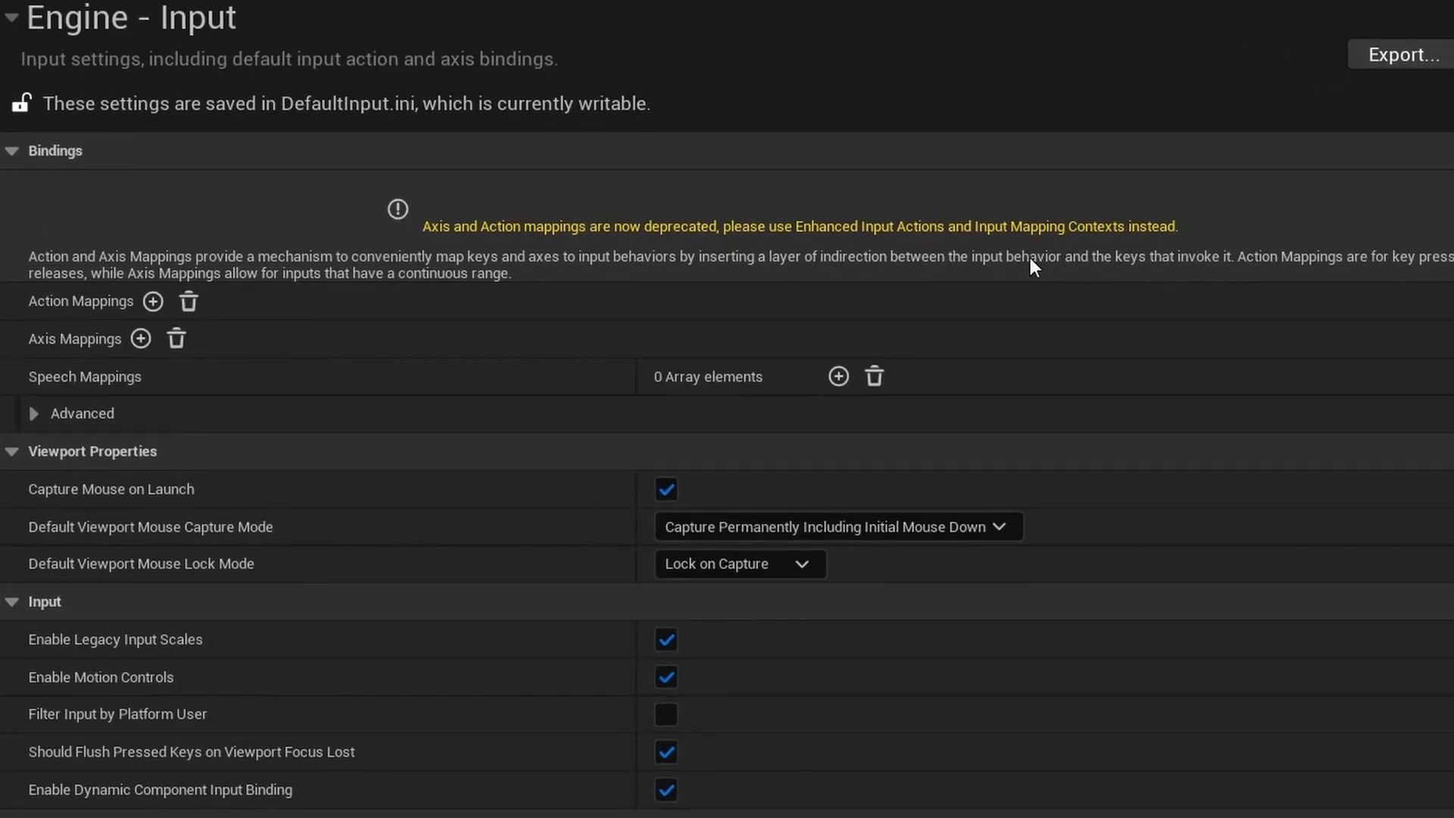
scroll("down", 3)
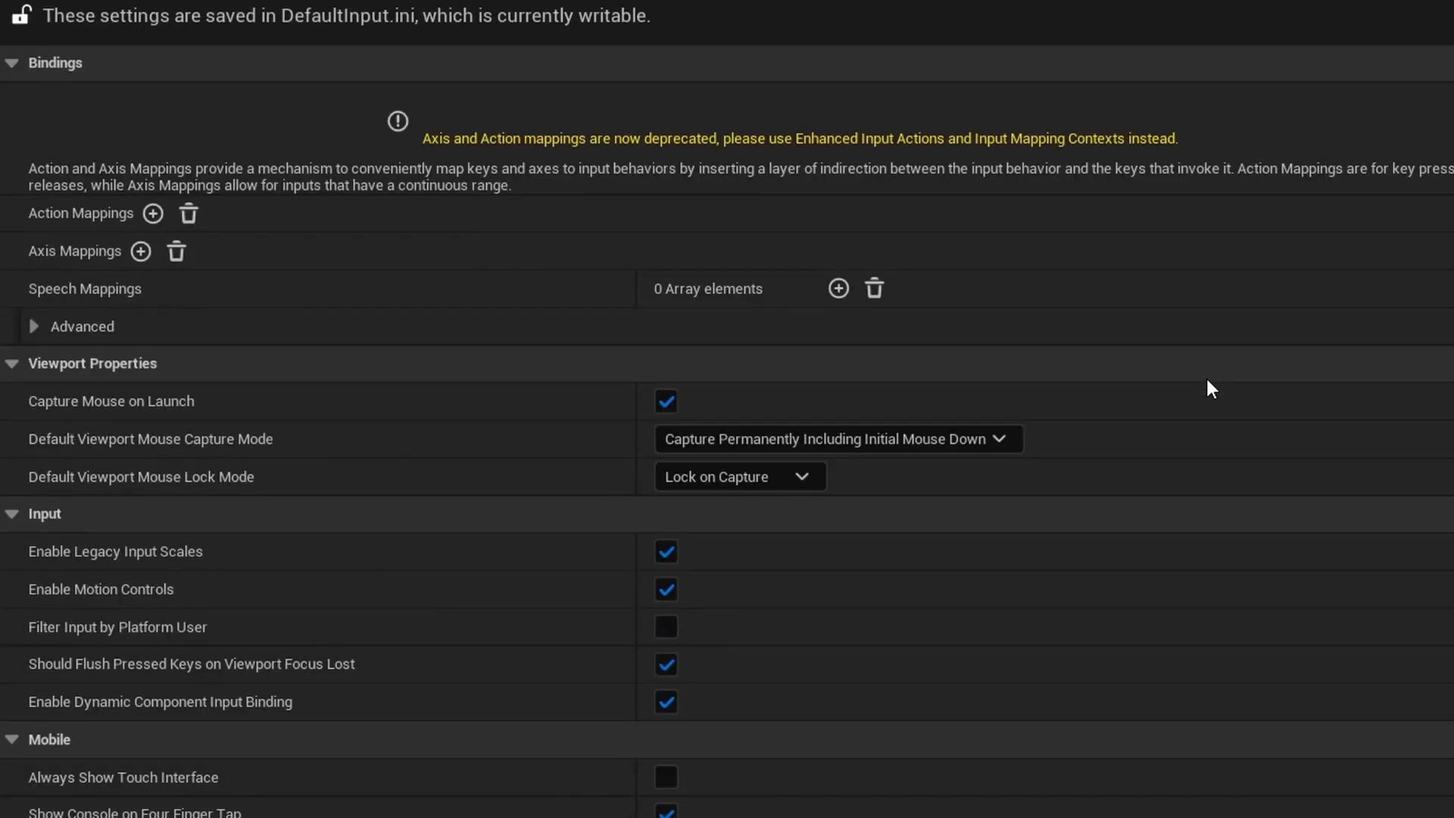
scroll("down", 3)
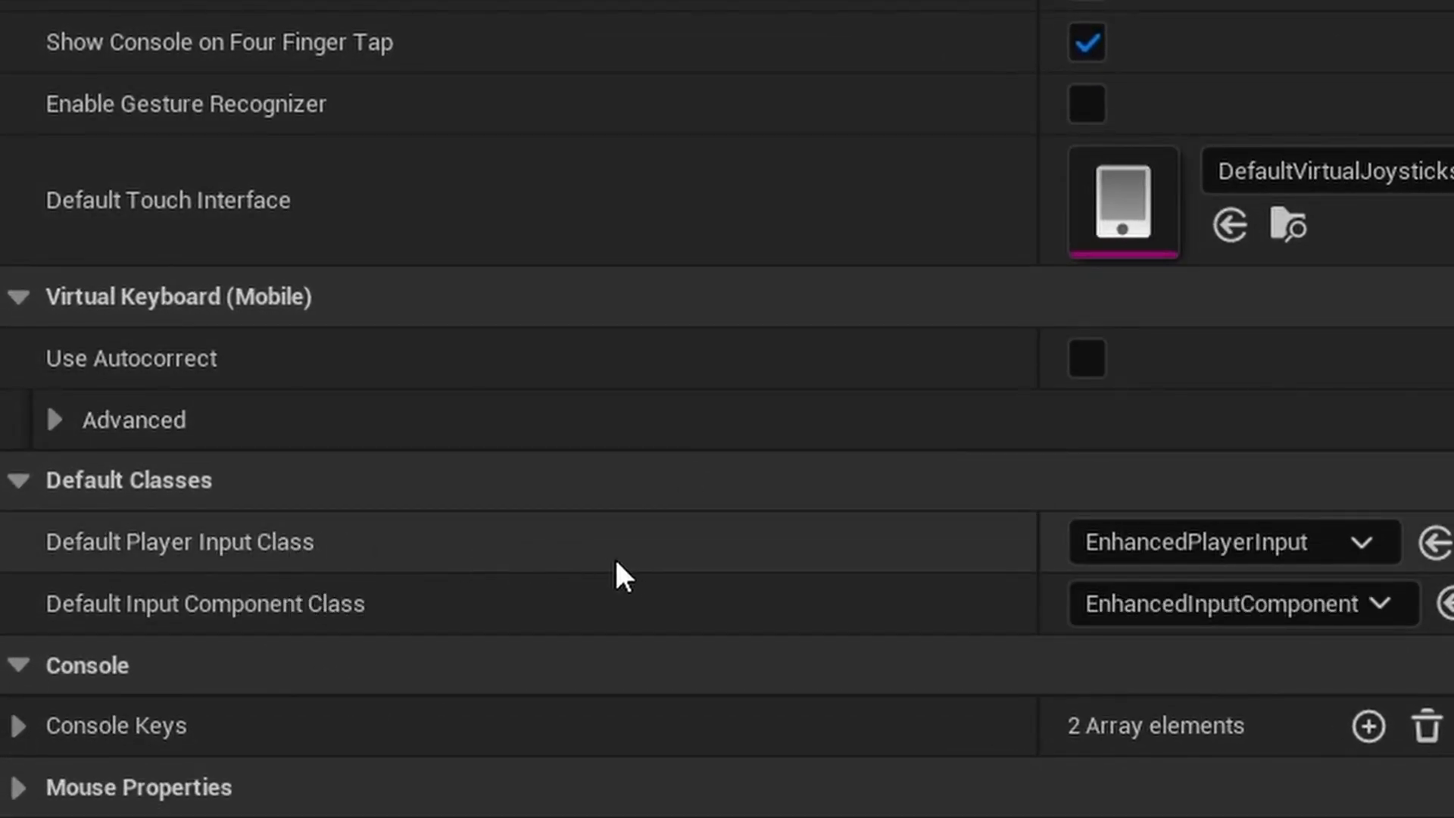
mouse_move(663, 633)
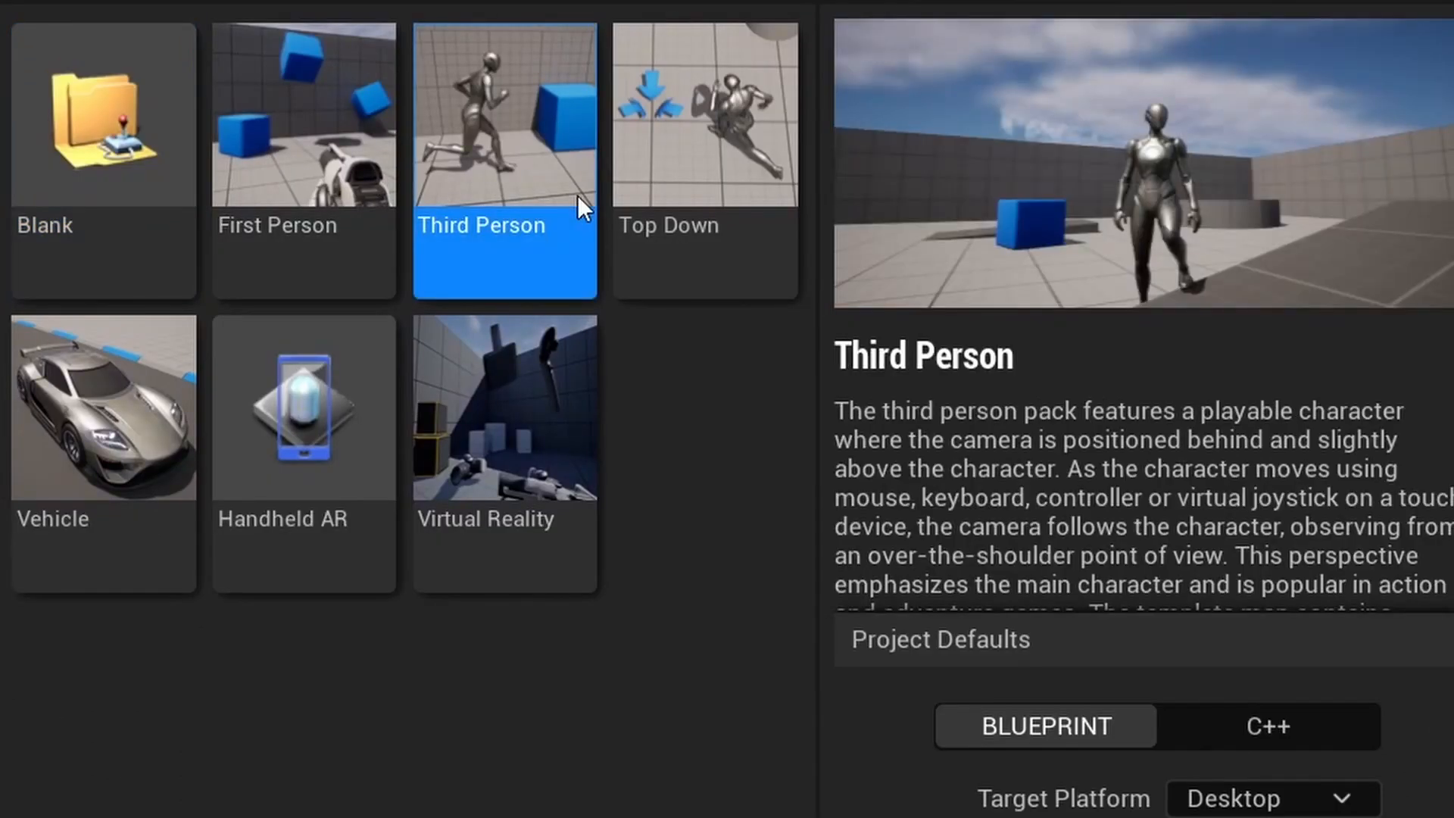
mouse_move(628, 356)
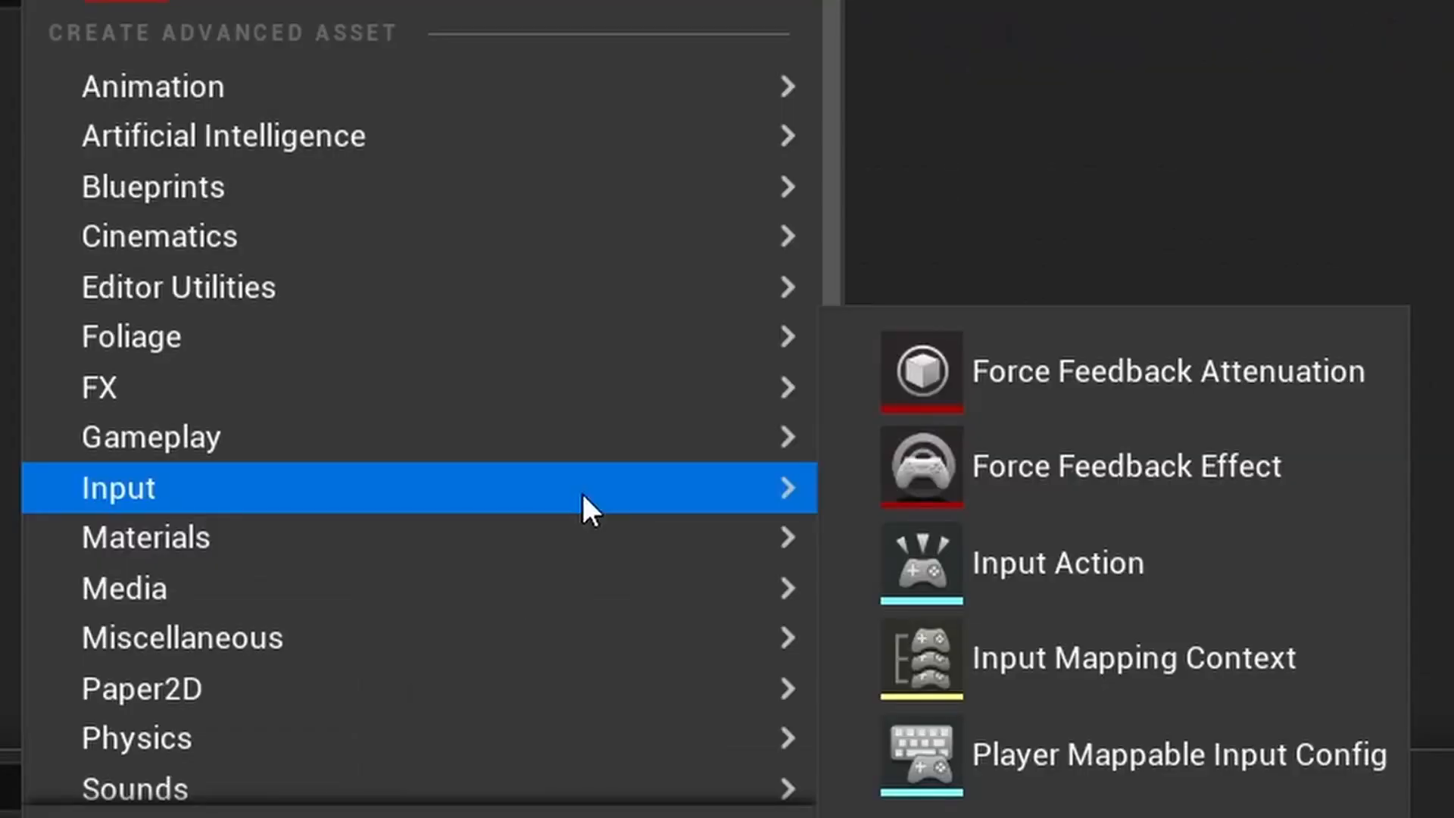
mouse_move(1336, 564)
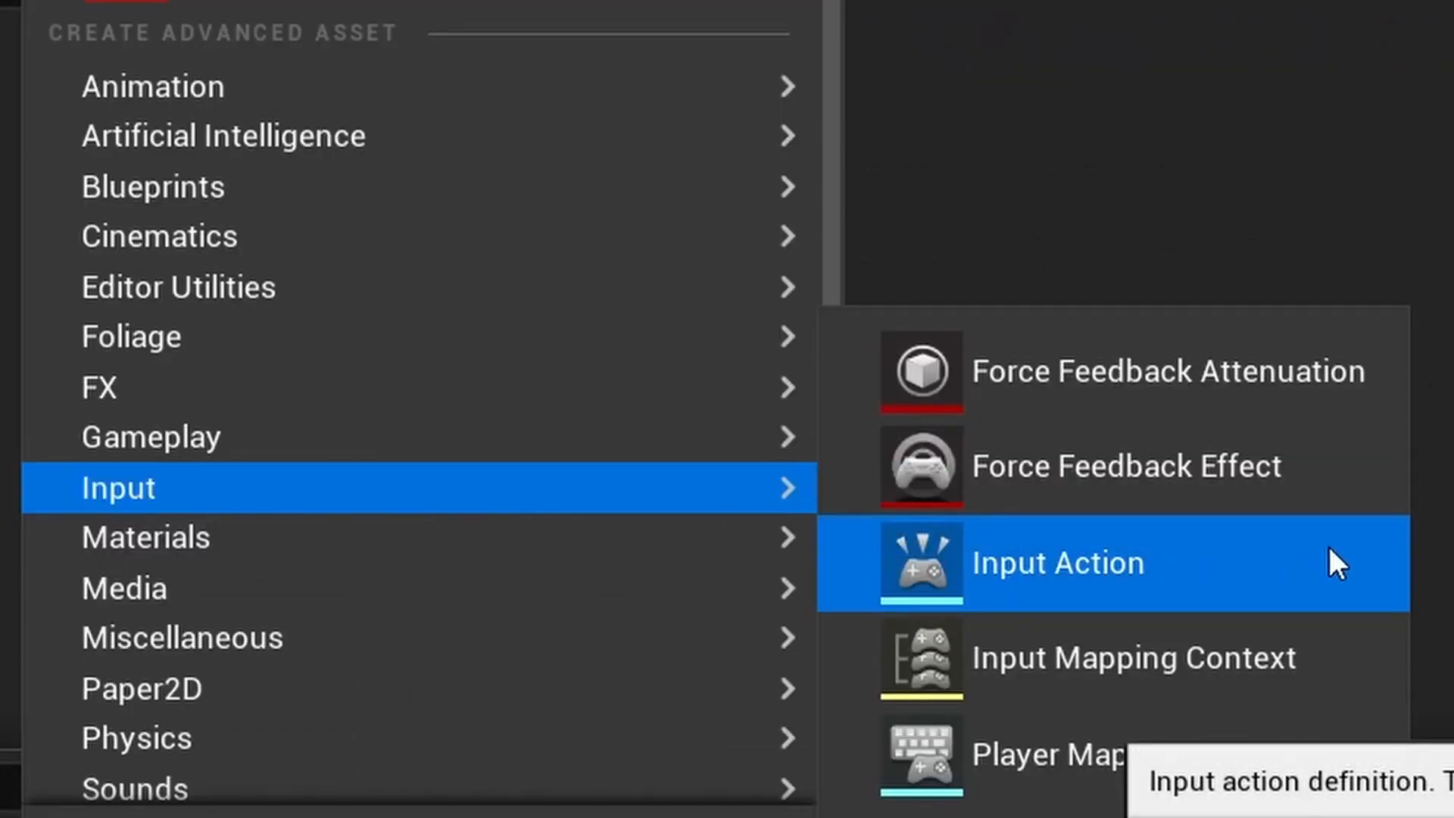
Reveal the Input asset types, Input Action and Input Mapping Context, from the Content Browser menu
left_click(1056, 561)
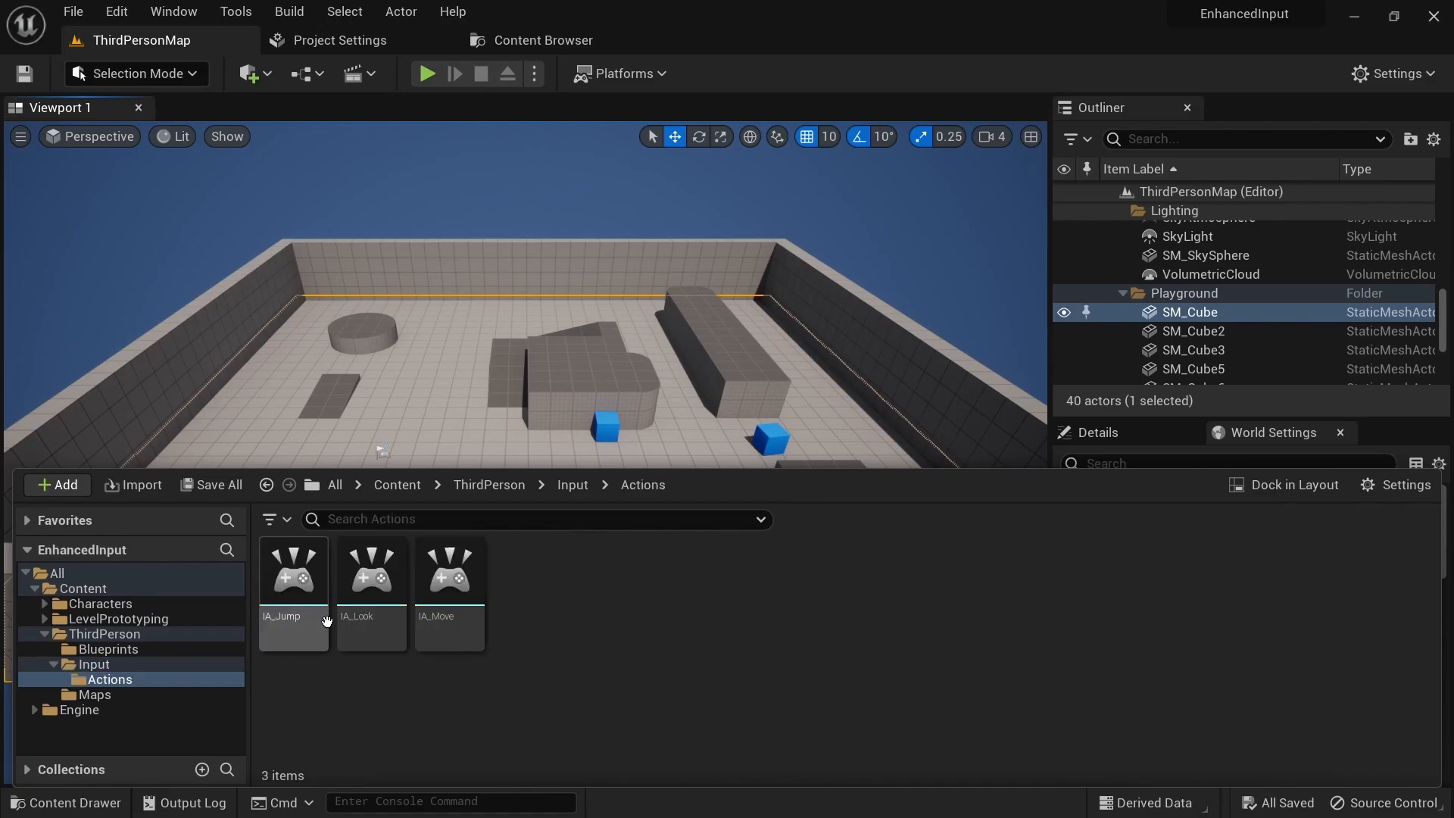
mouse_move(454, 630)
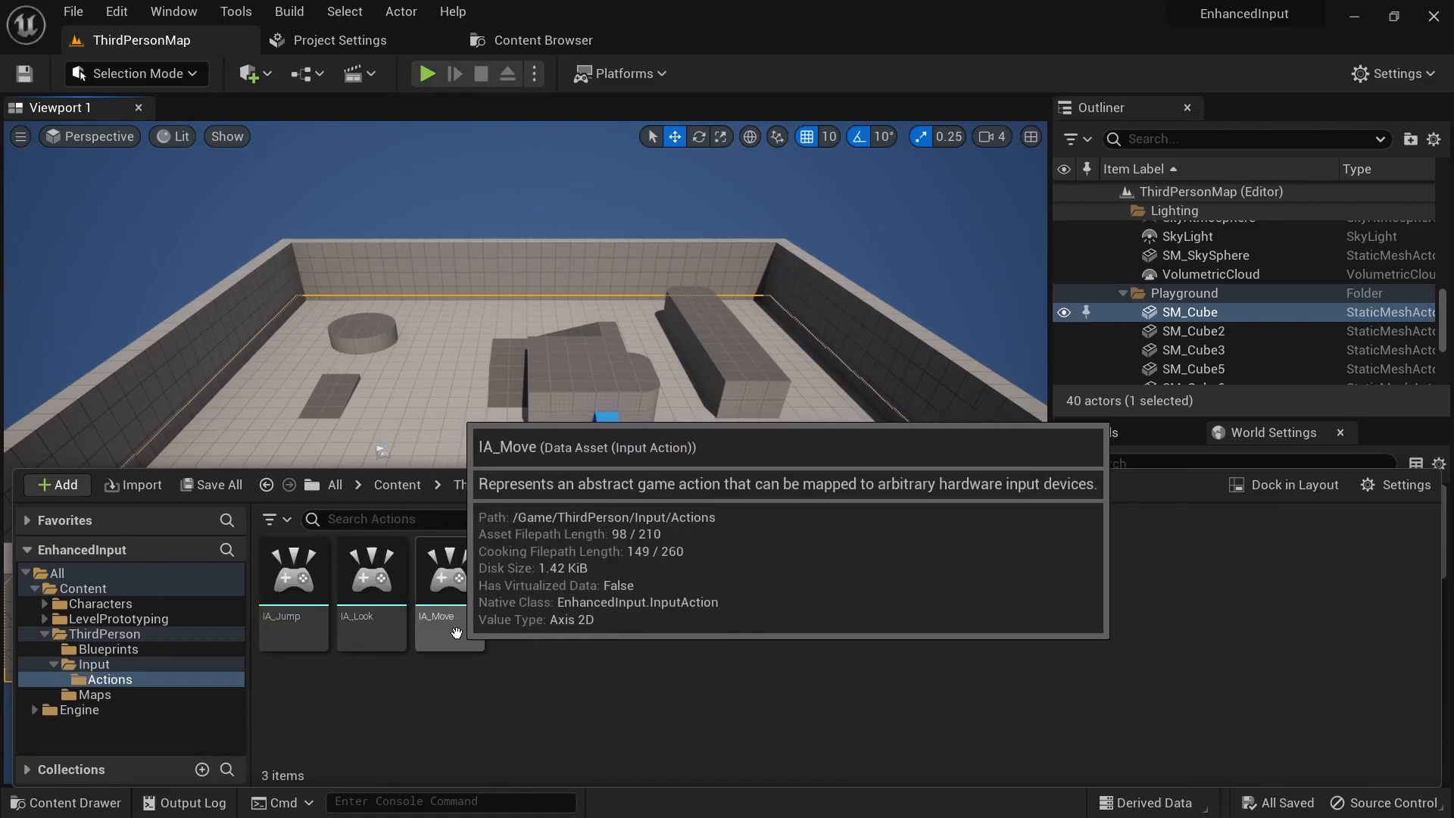
Review IA_Jump's value type choices, leaving it as Digital (bool)
double_click(292, 568)
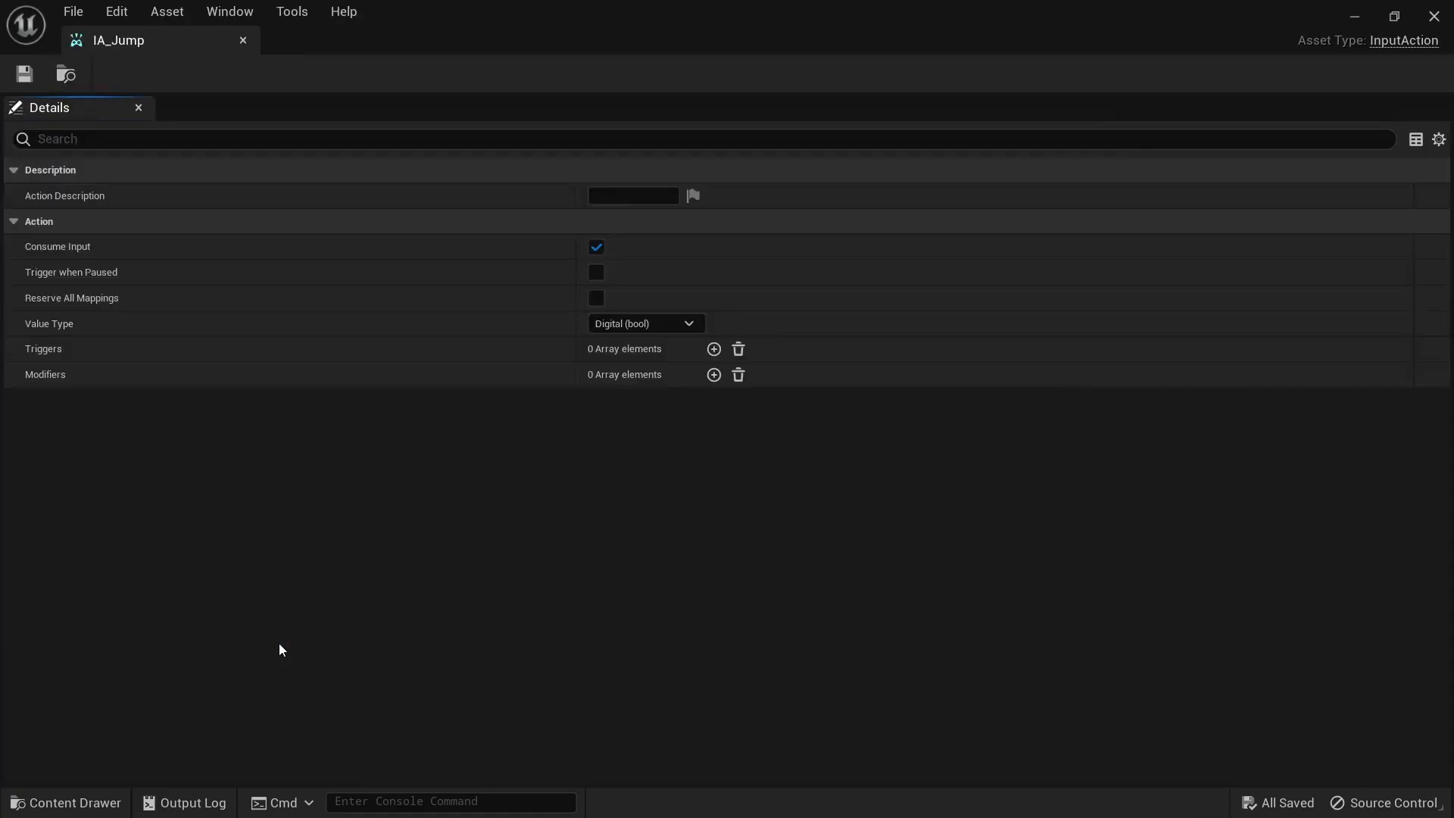
mouse_move(365, 271)
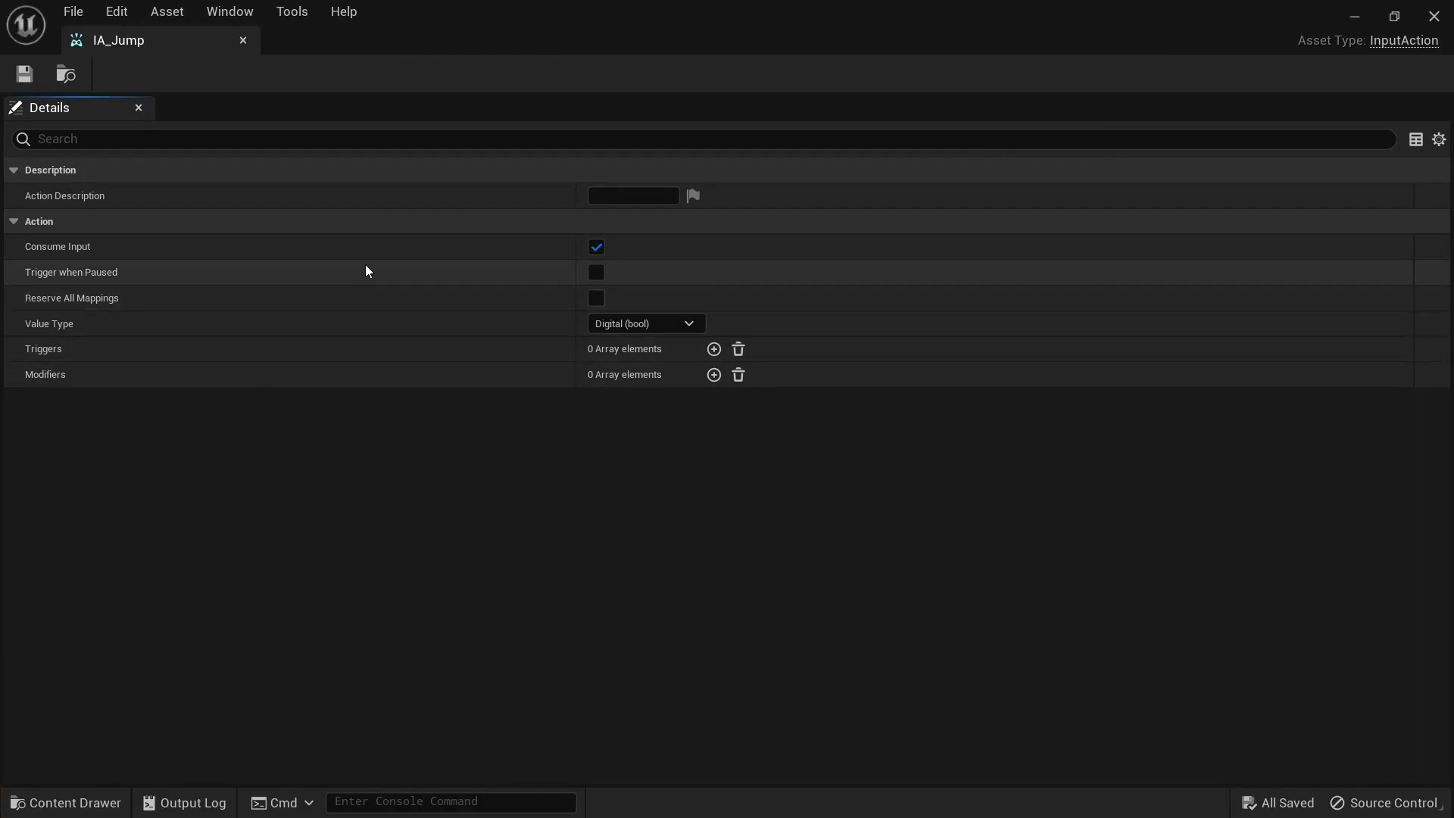
mouse_move(92, 273)
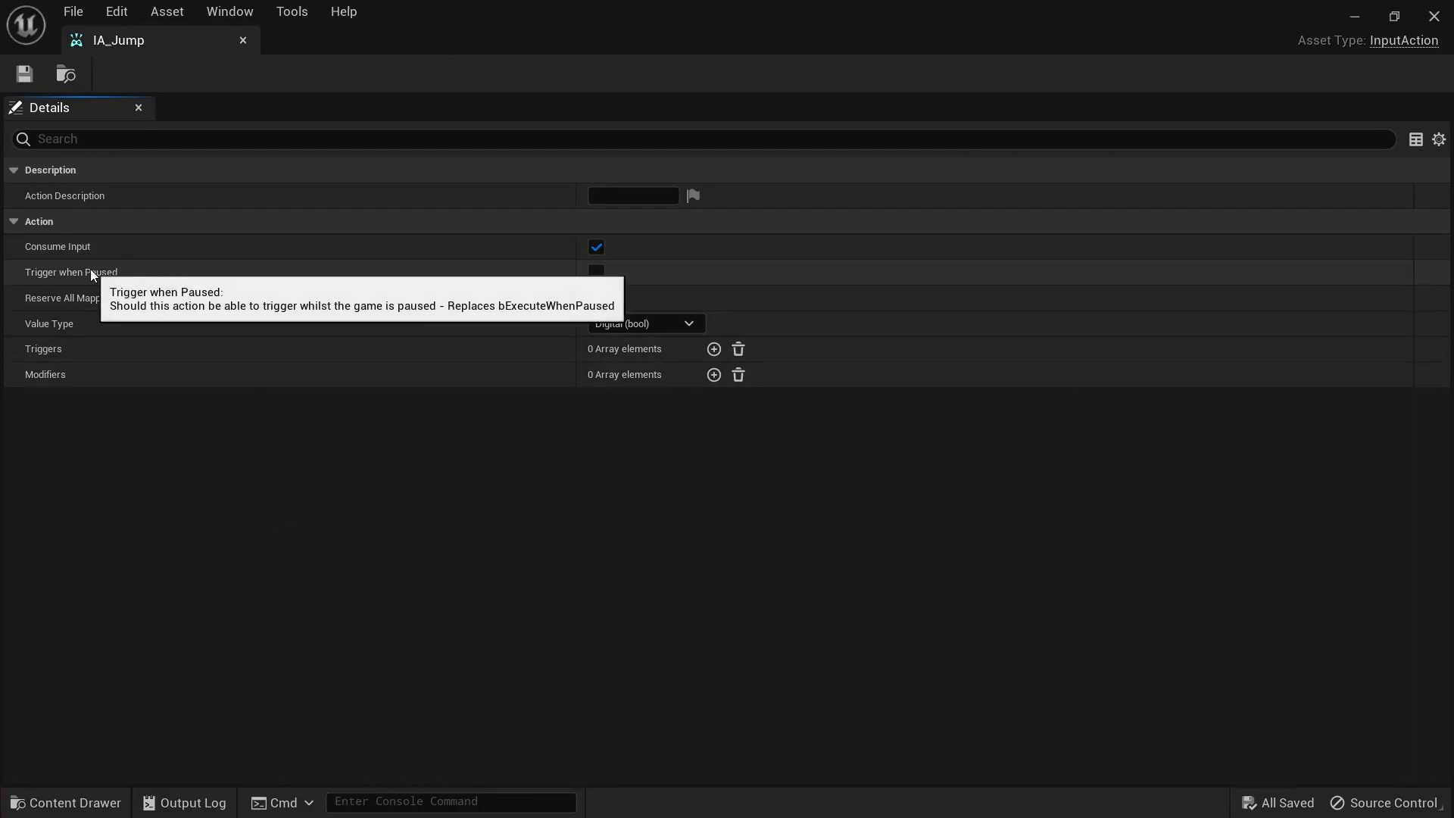
mouse_move(240, 329)
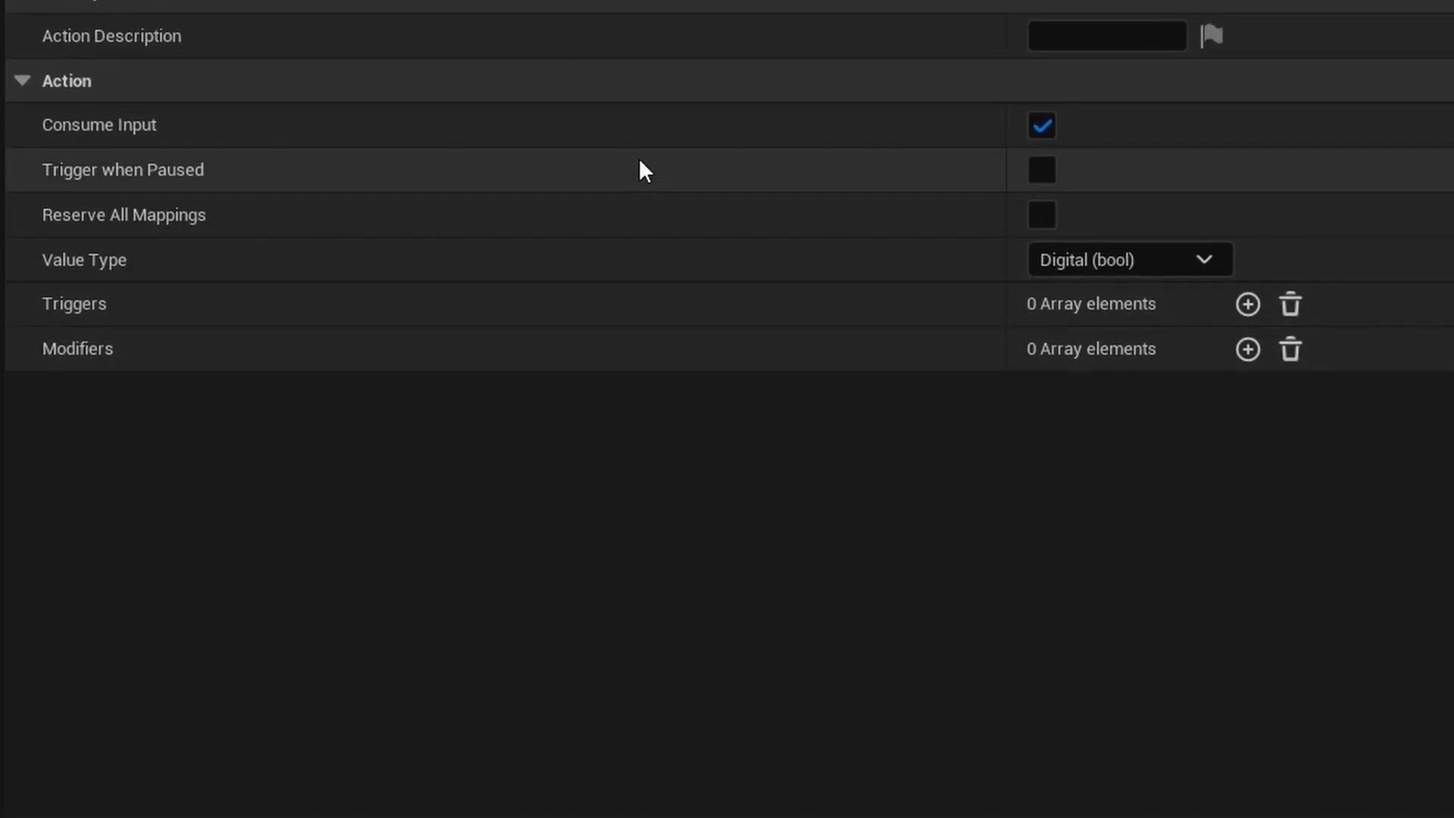
mouse_move(472, 276)
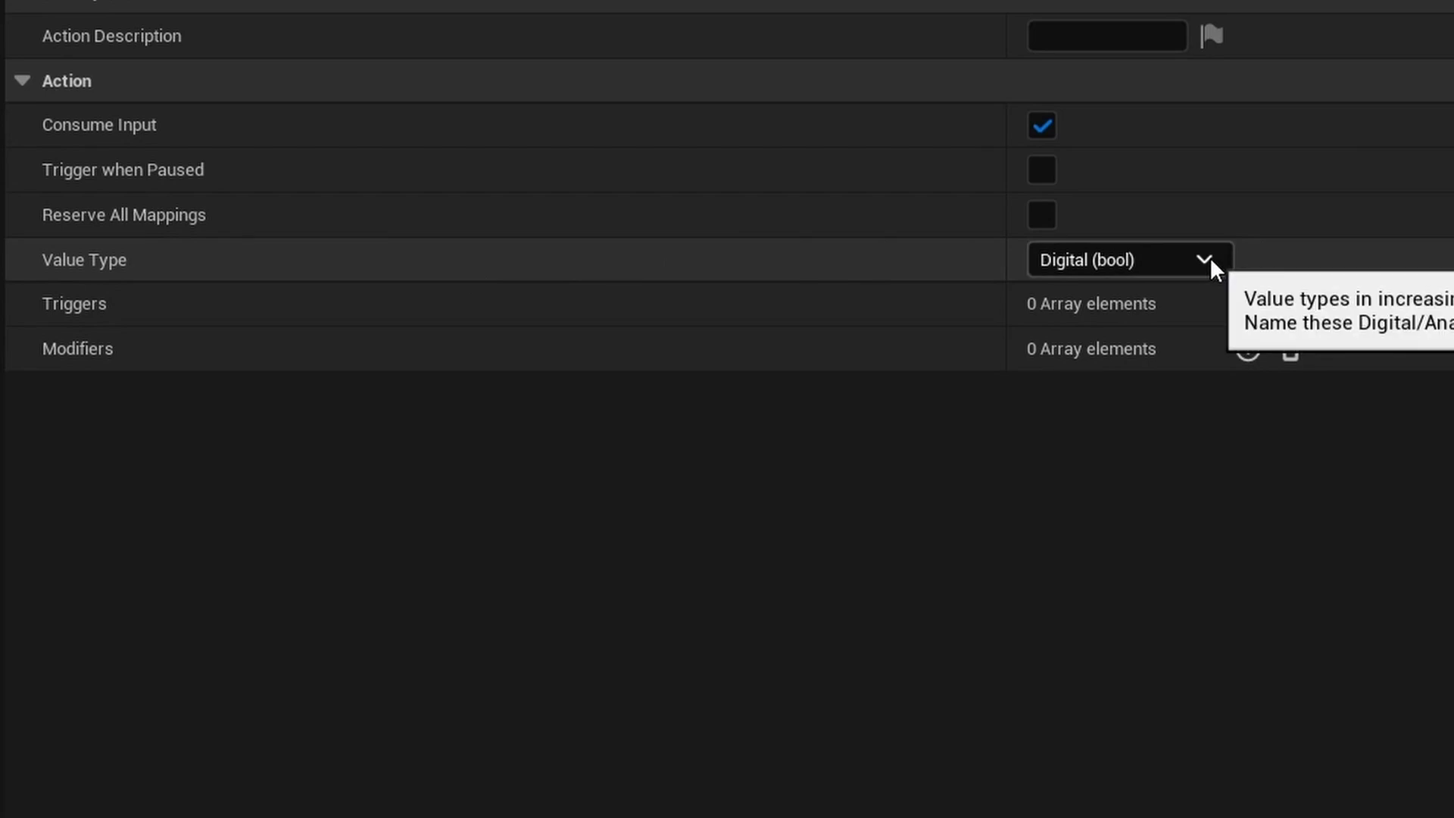
left_click(1206, 259)
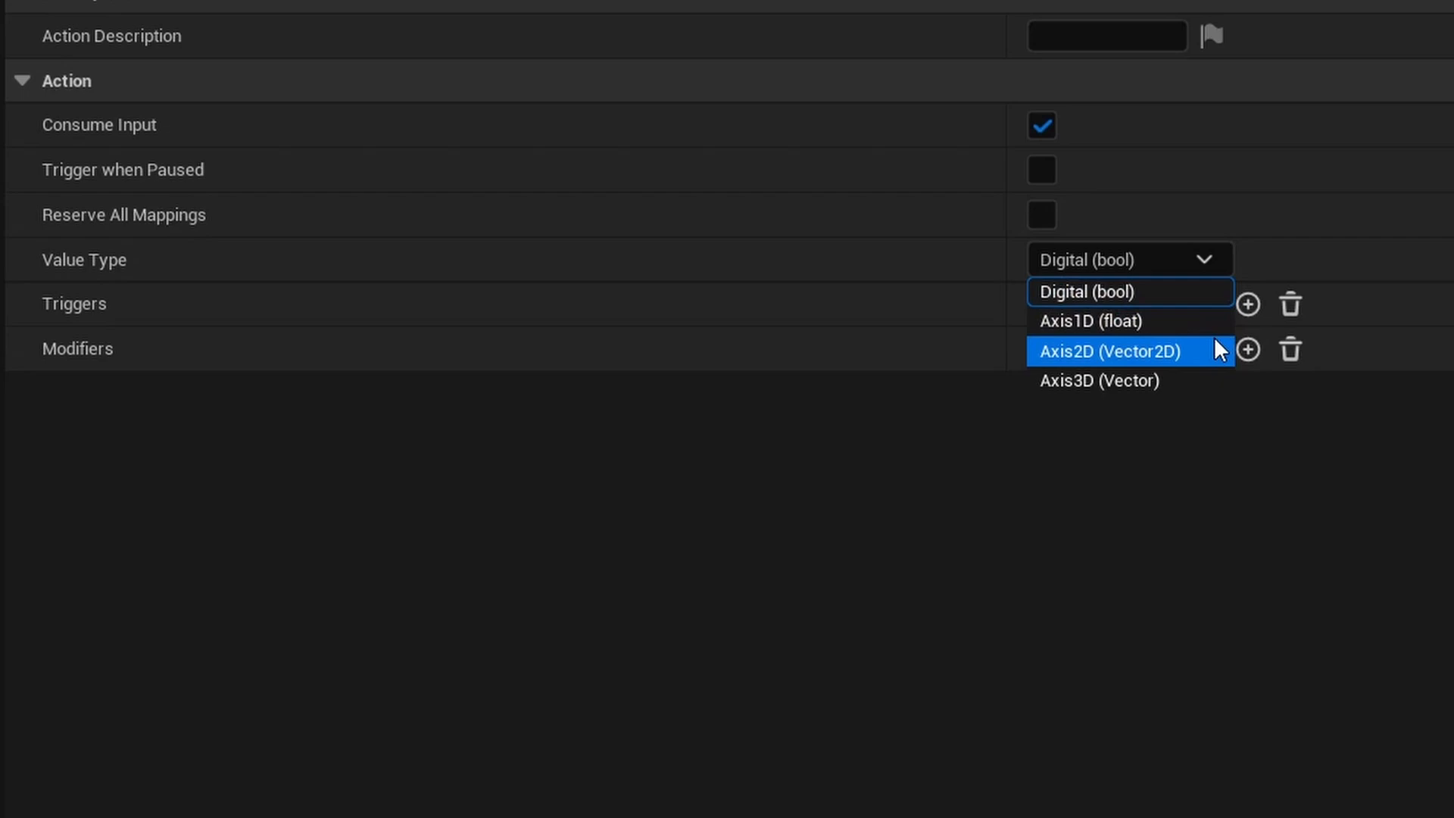
mouse_move(1205, 381)
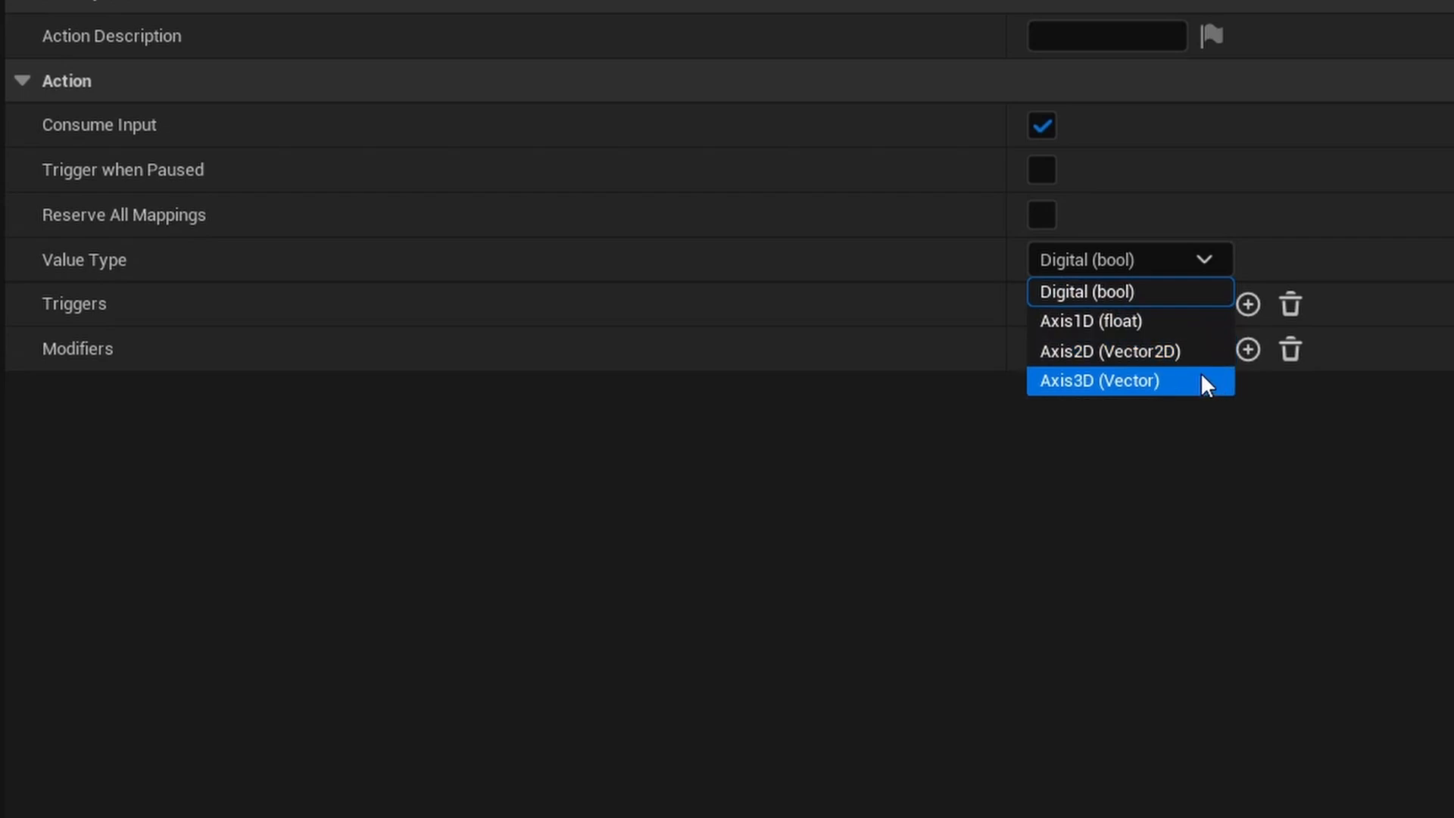
mouse_move(1414, 530)
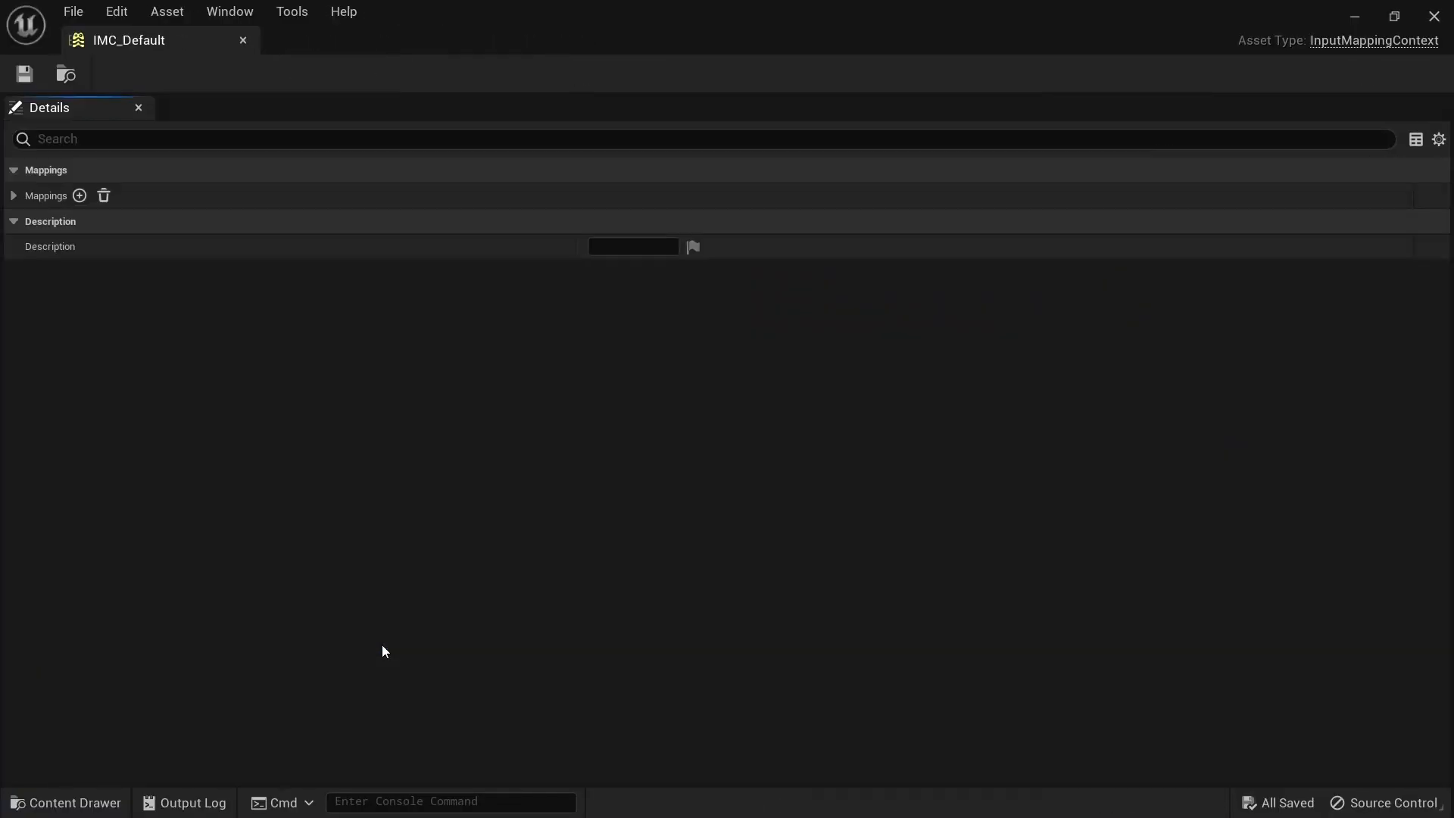
Expand IMC_Default's mappings to show IA_Jump bound to Space Bar, a gamepad button and Touch 1
left_click(14, 196)
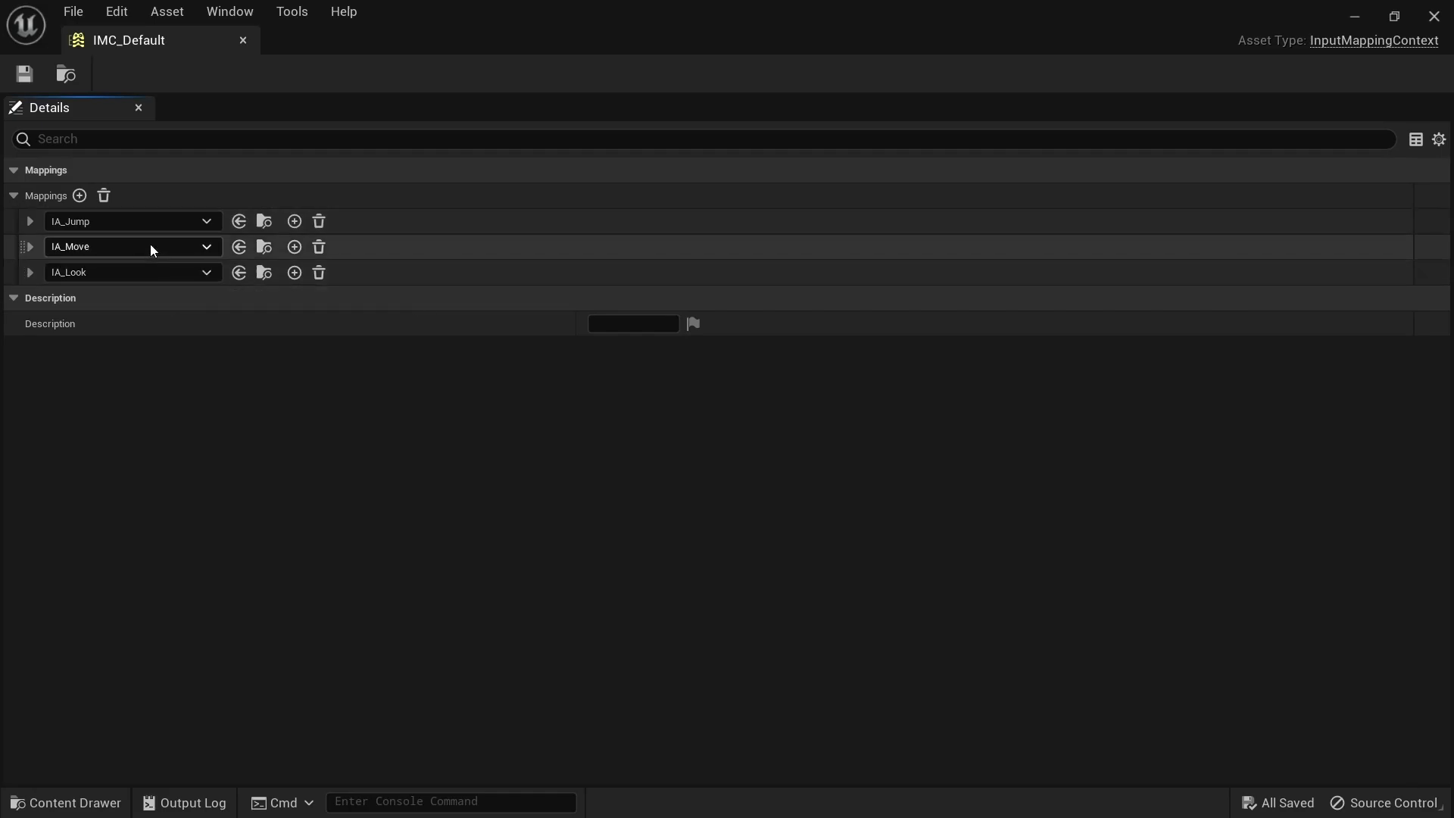
left_click(30, 221)
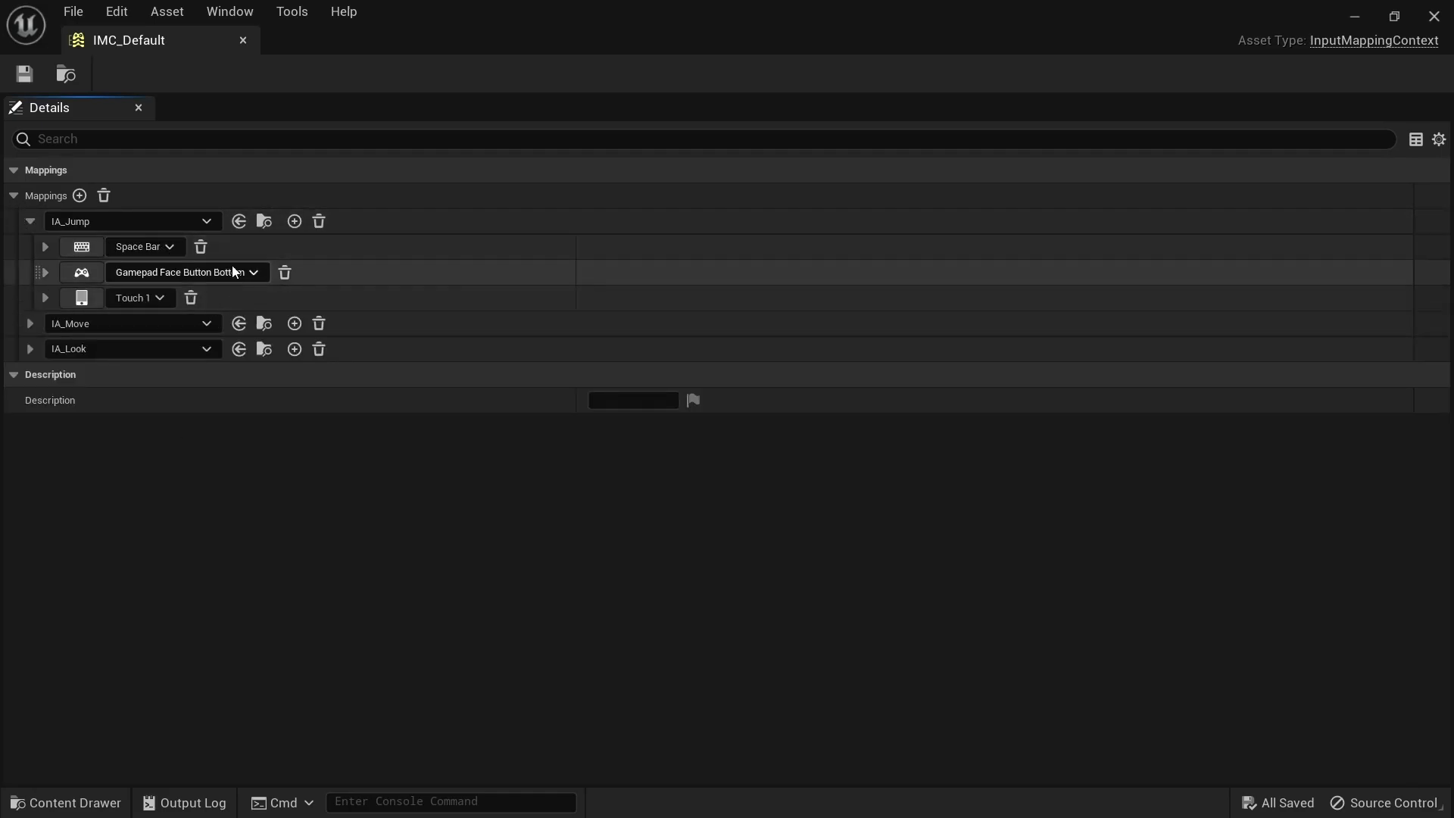
left_click(42, 247)
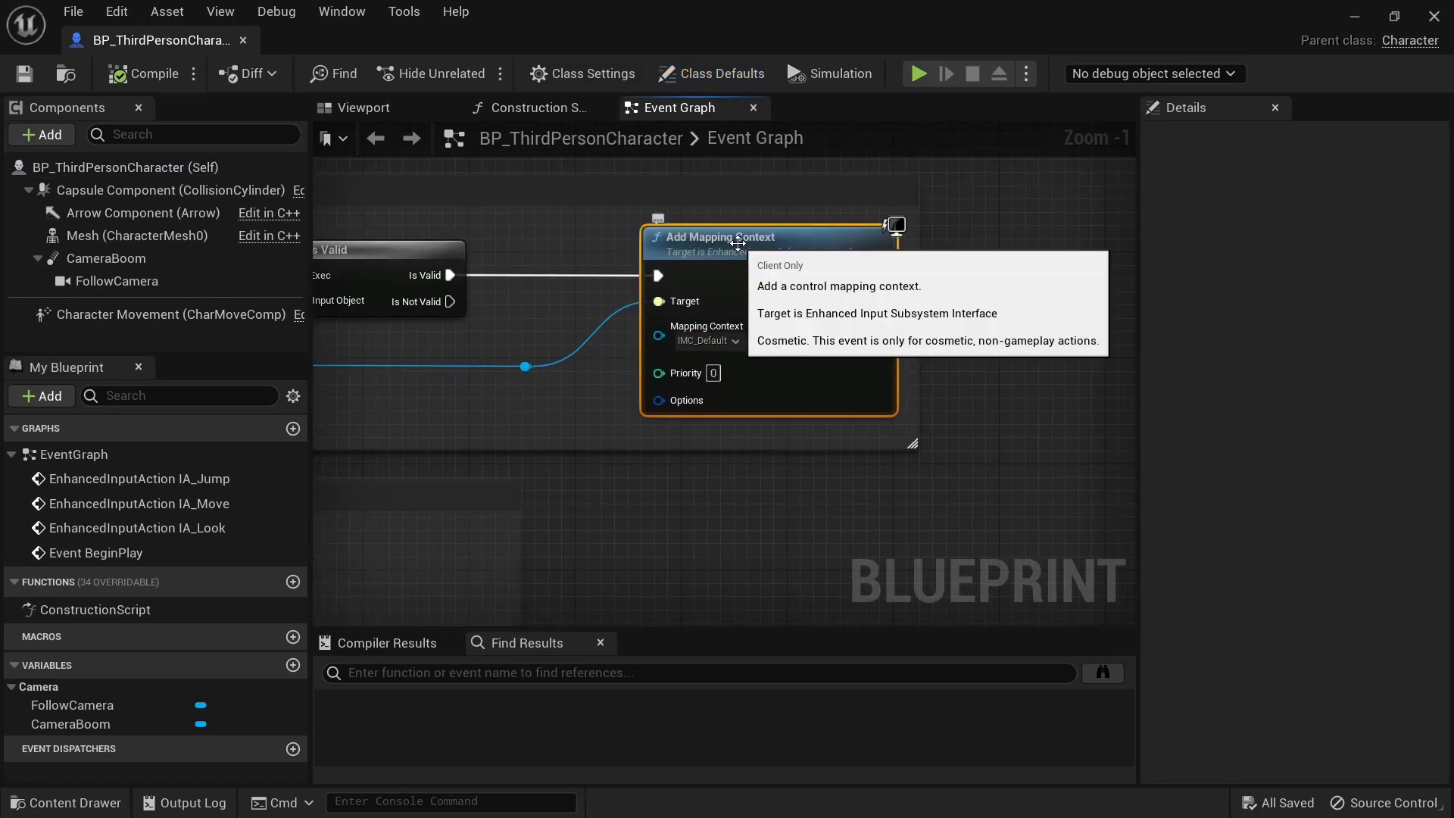
View the IA_Jump event driving Jump and Stop Jumping in BP_ThirdPersonCharacter's event graph
scroll("down", 3)
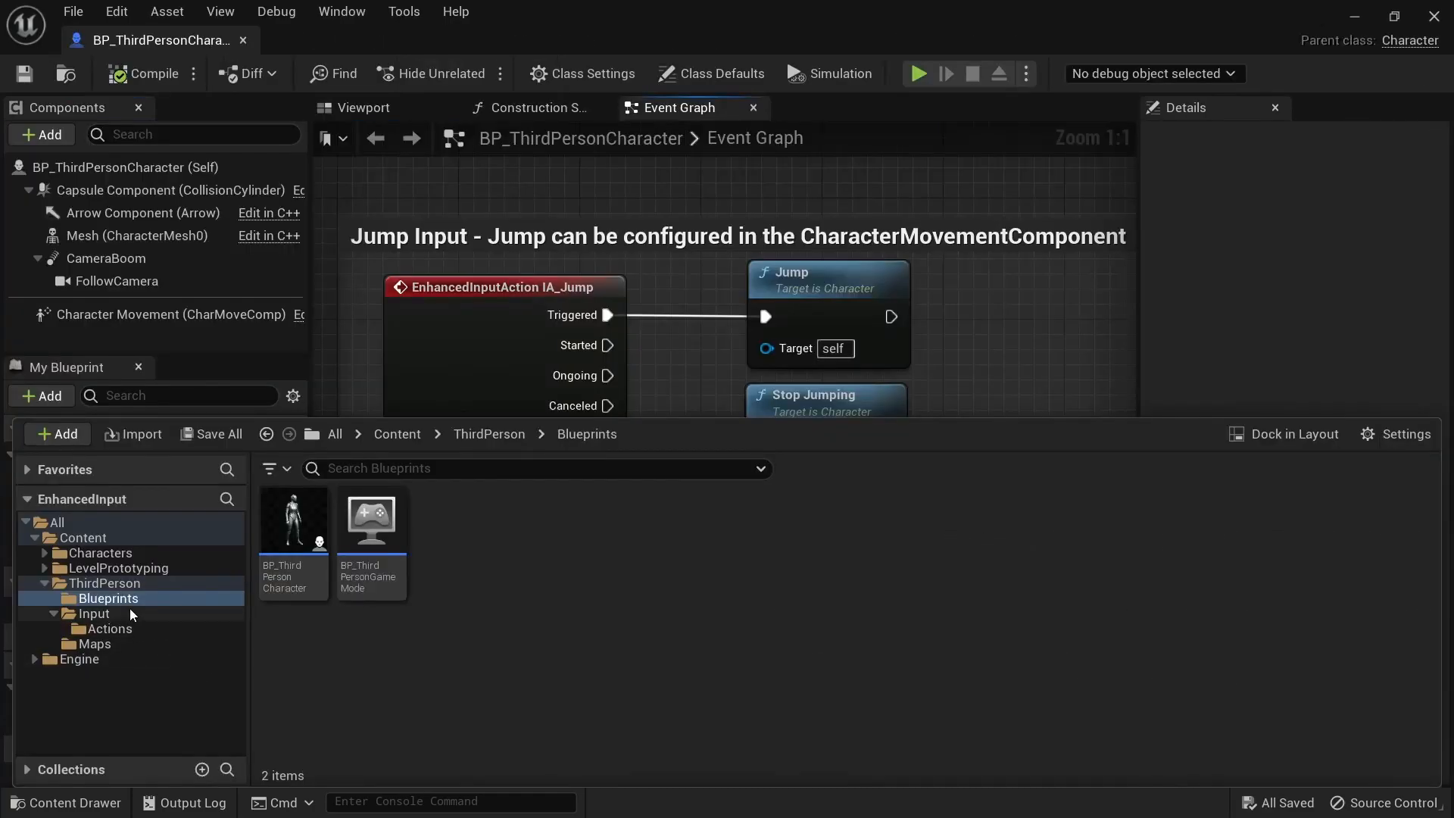
Create a new Input Action named IA_Launch in the ThirdPerson Input Actions folder
left_click(110, 627)
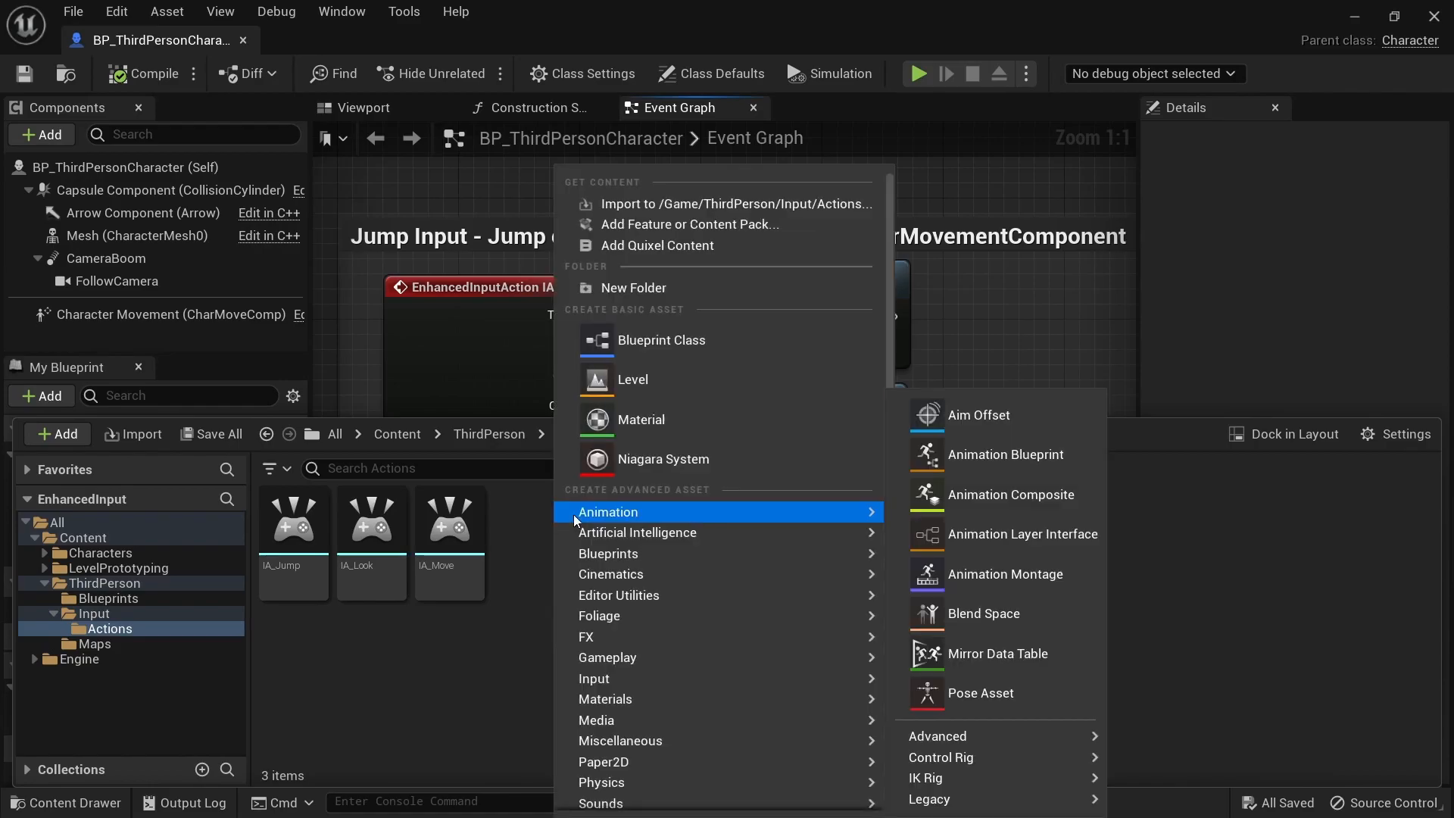
mouse_move(593, 678)
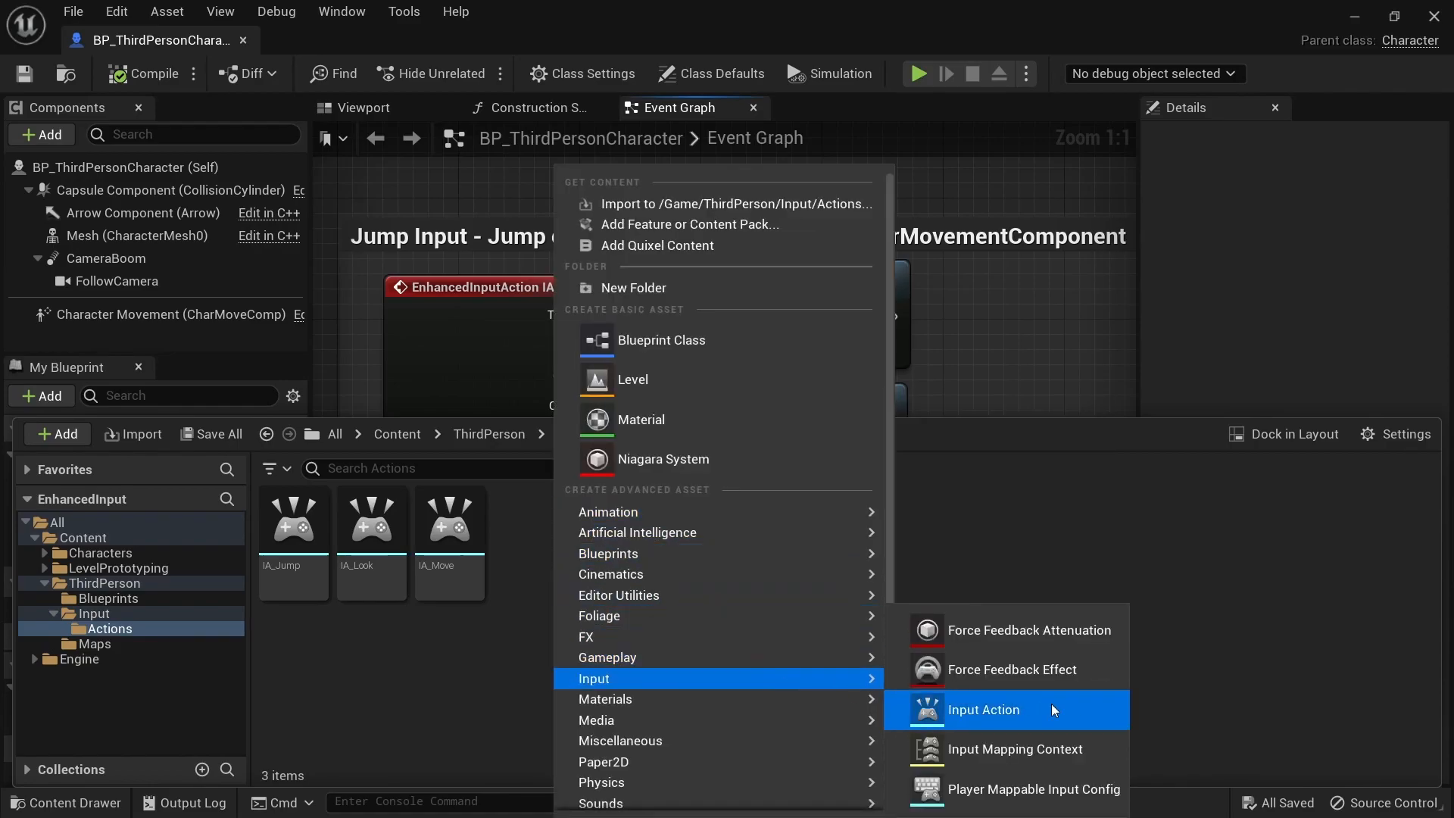
left_click(985, 709)
type("IA_Launch")
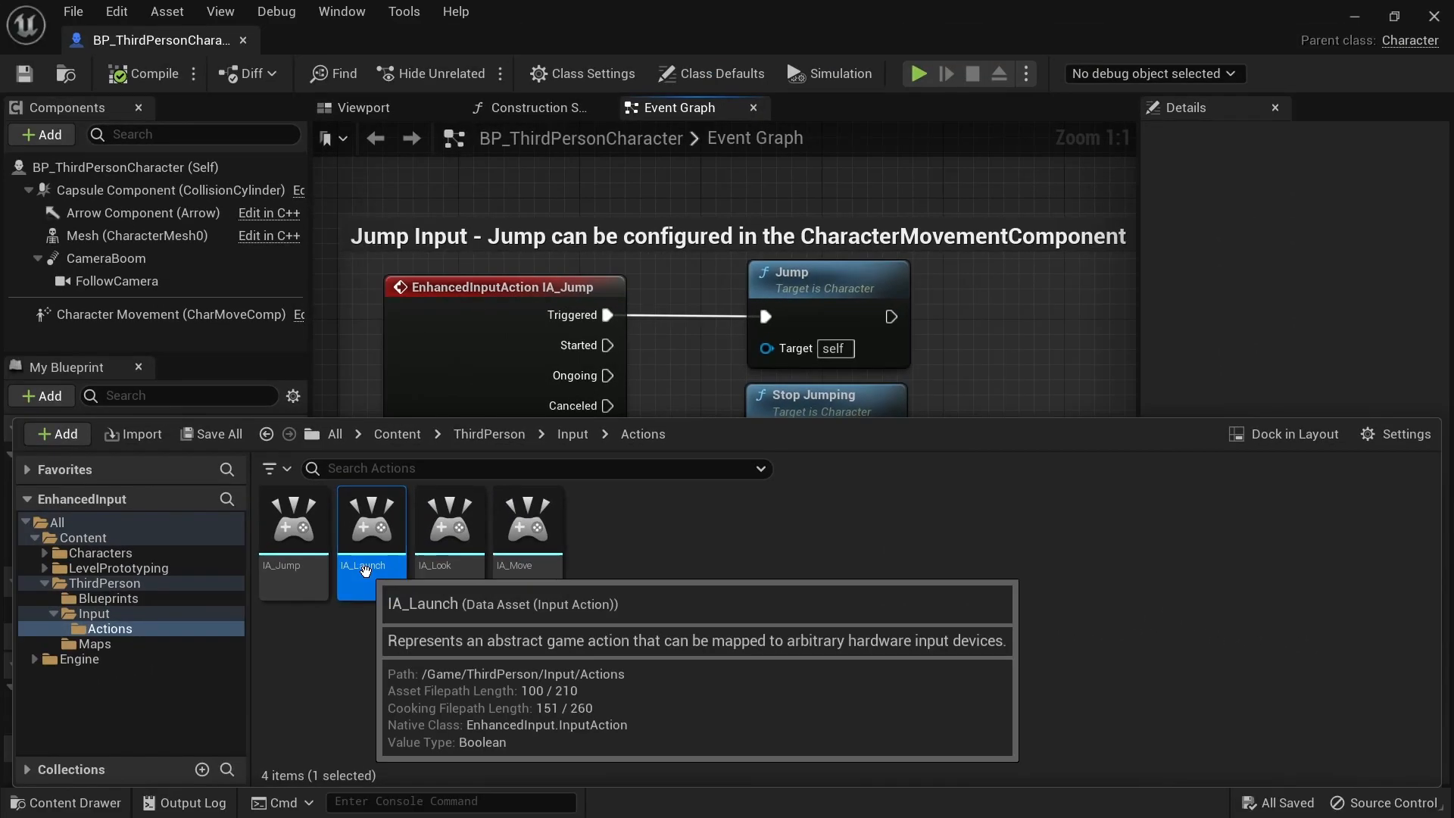
Add a new mapping in IMC_Default and assign IA_Launch as its input action
double_click(370, 516)
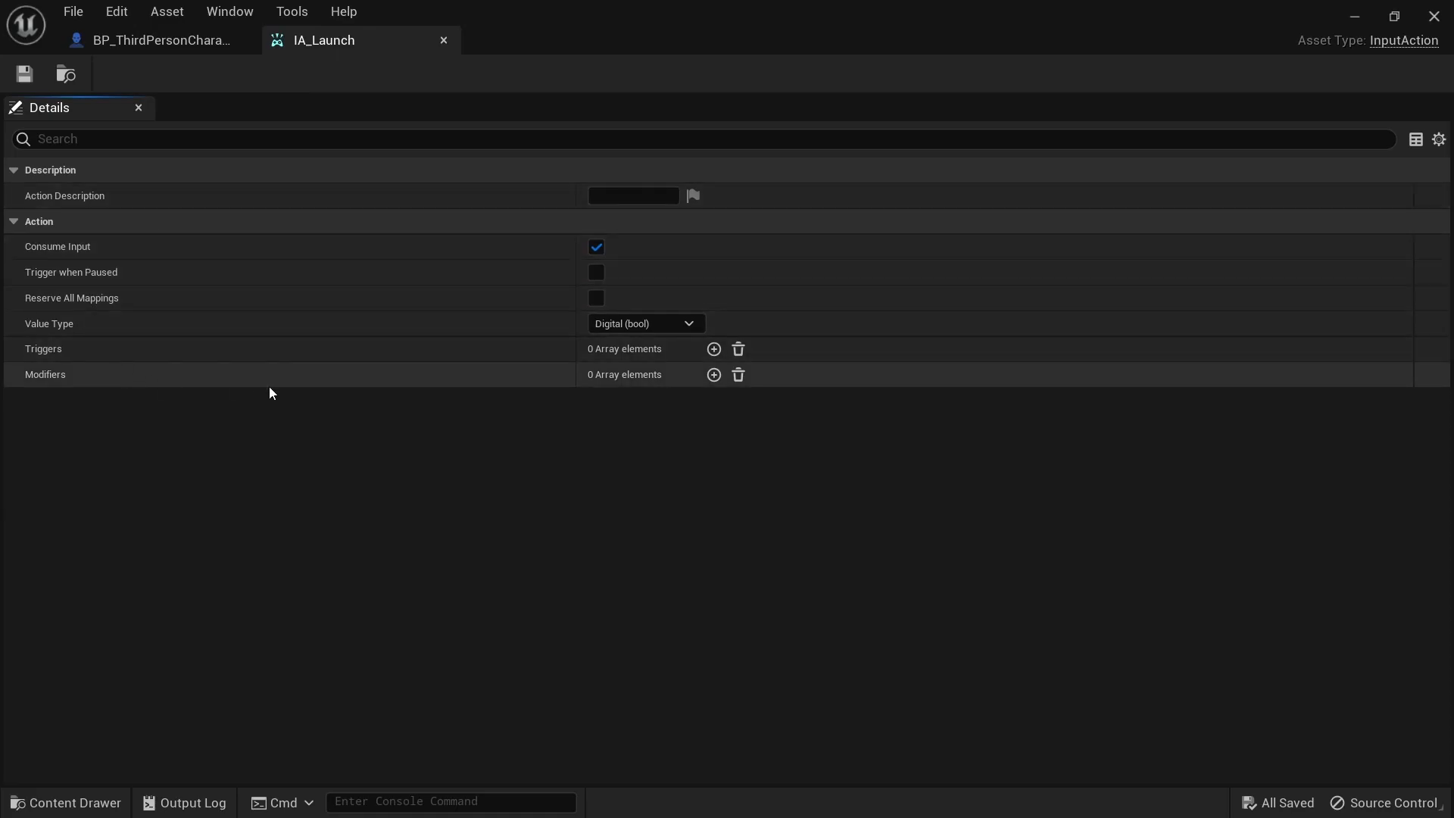
left_click(65, 802)
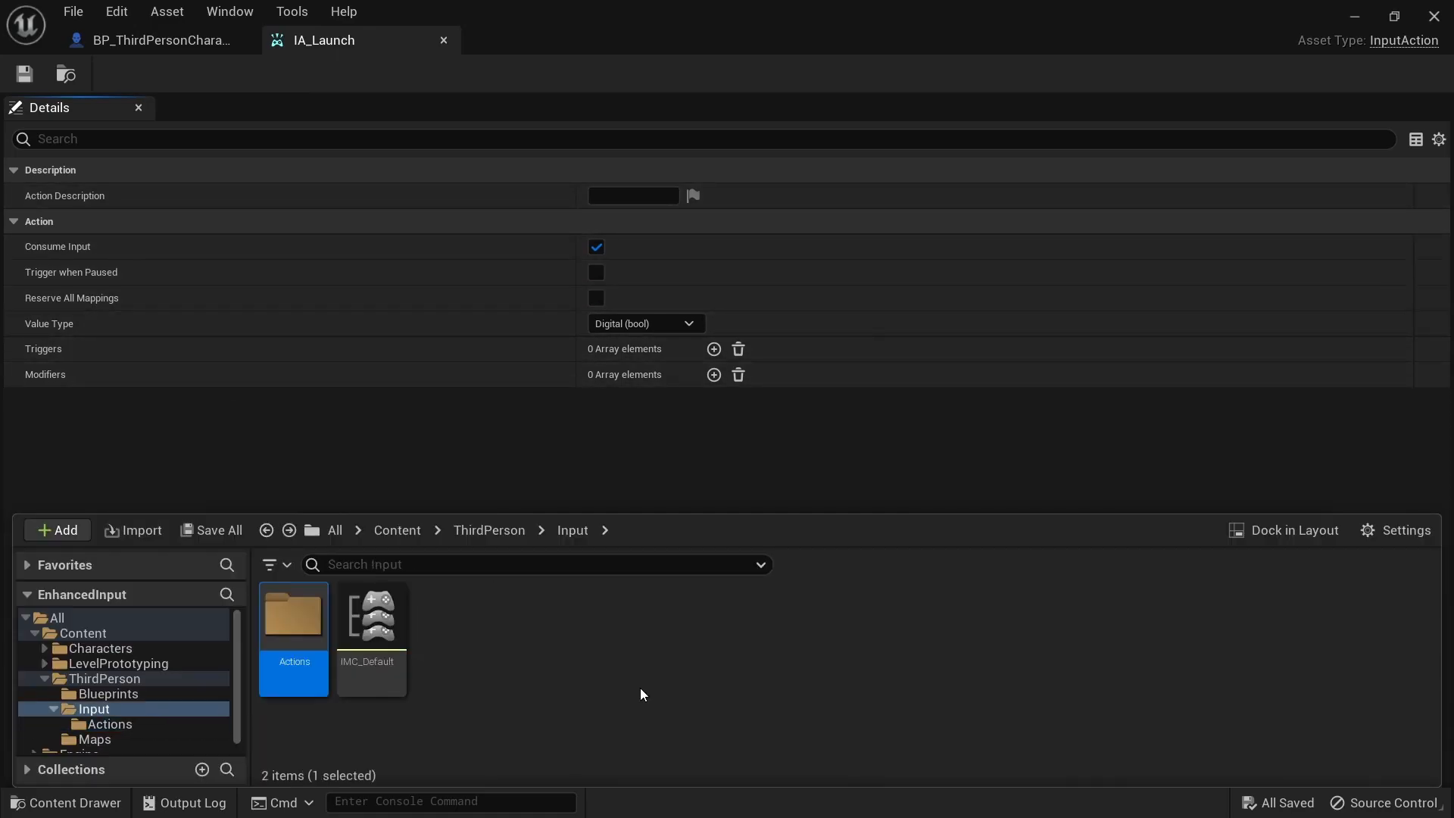
double_click(369, 617)
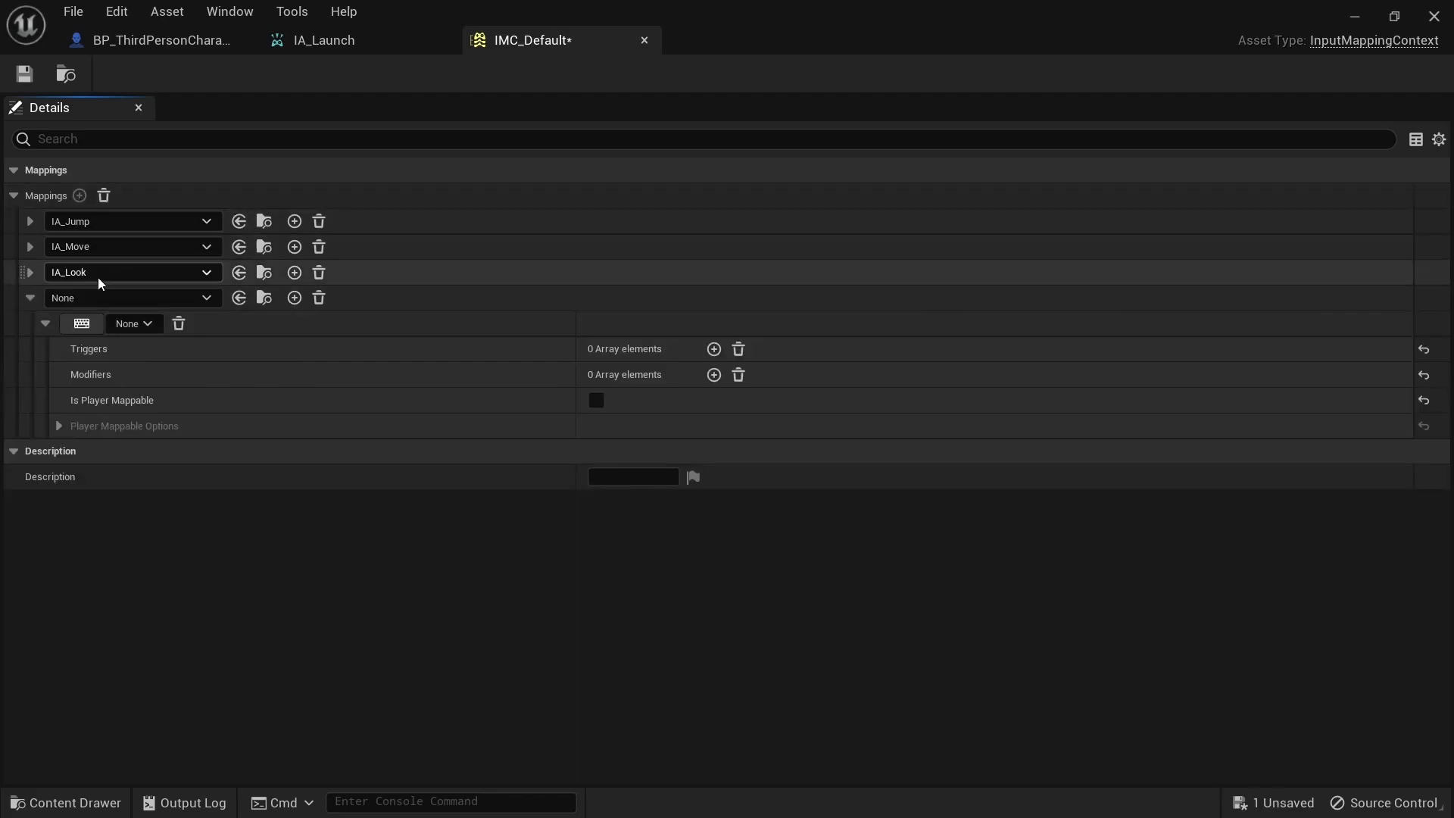
left_click(206, 298)
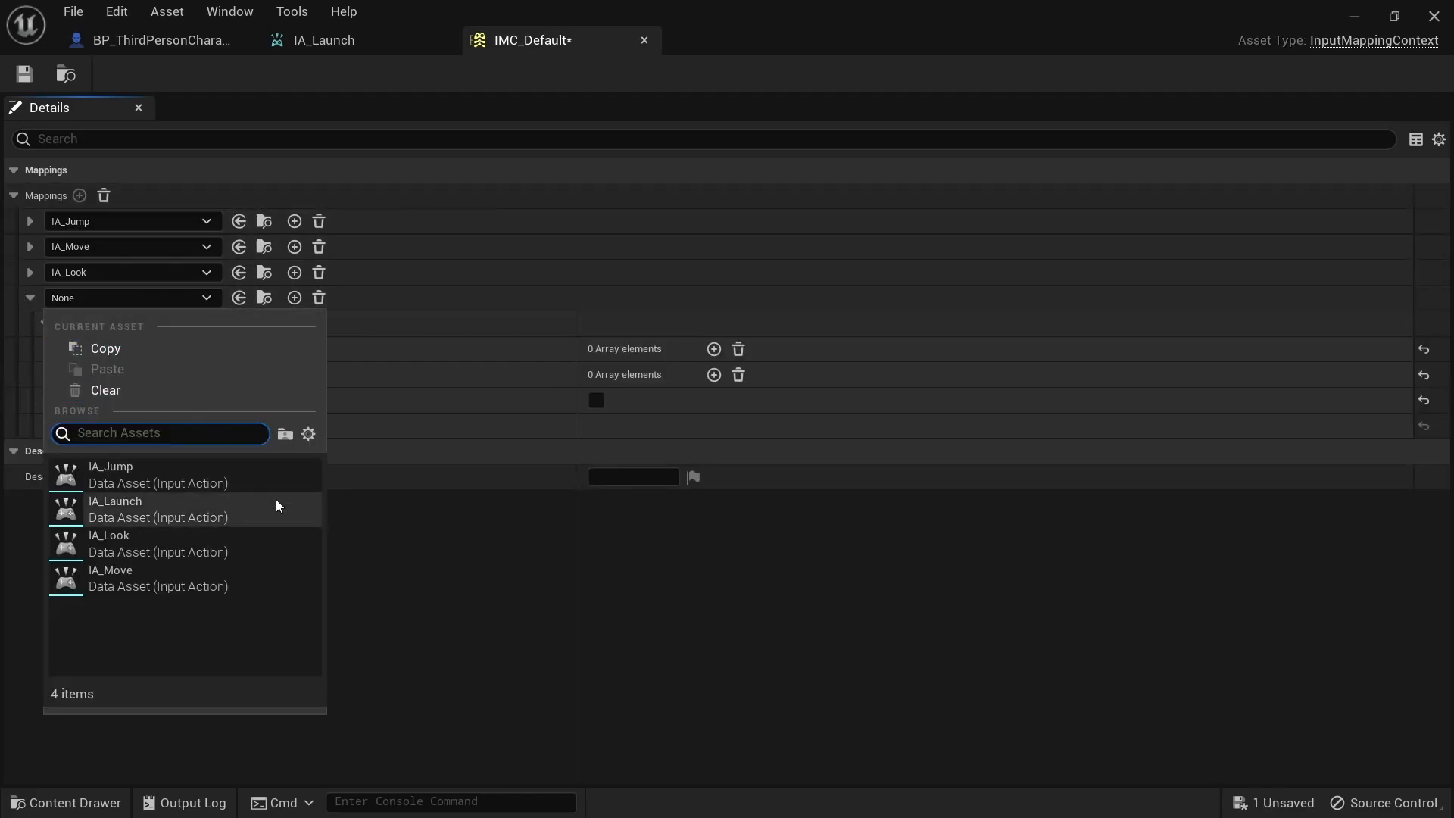
left_click(113, 509)
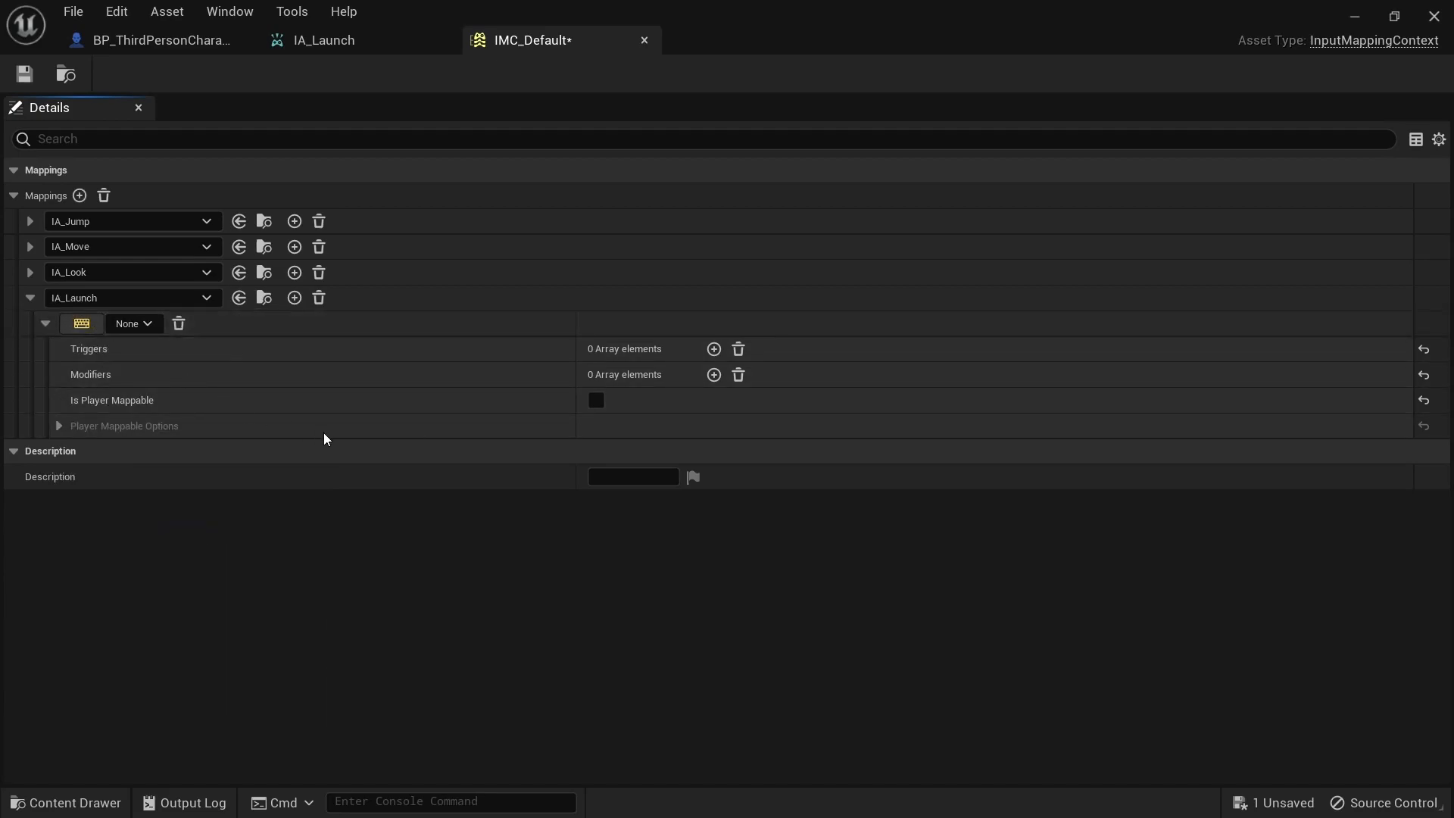
Bind the IA_Launch mapping to Left Ctrl and add one unset trigger slot
left_click(133, 322)
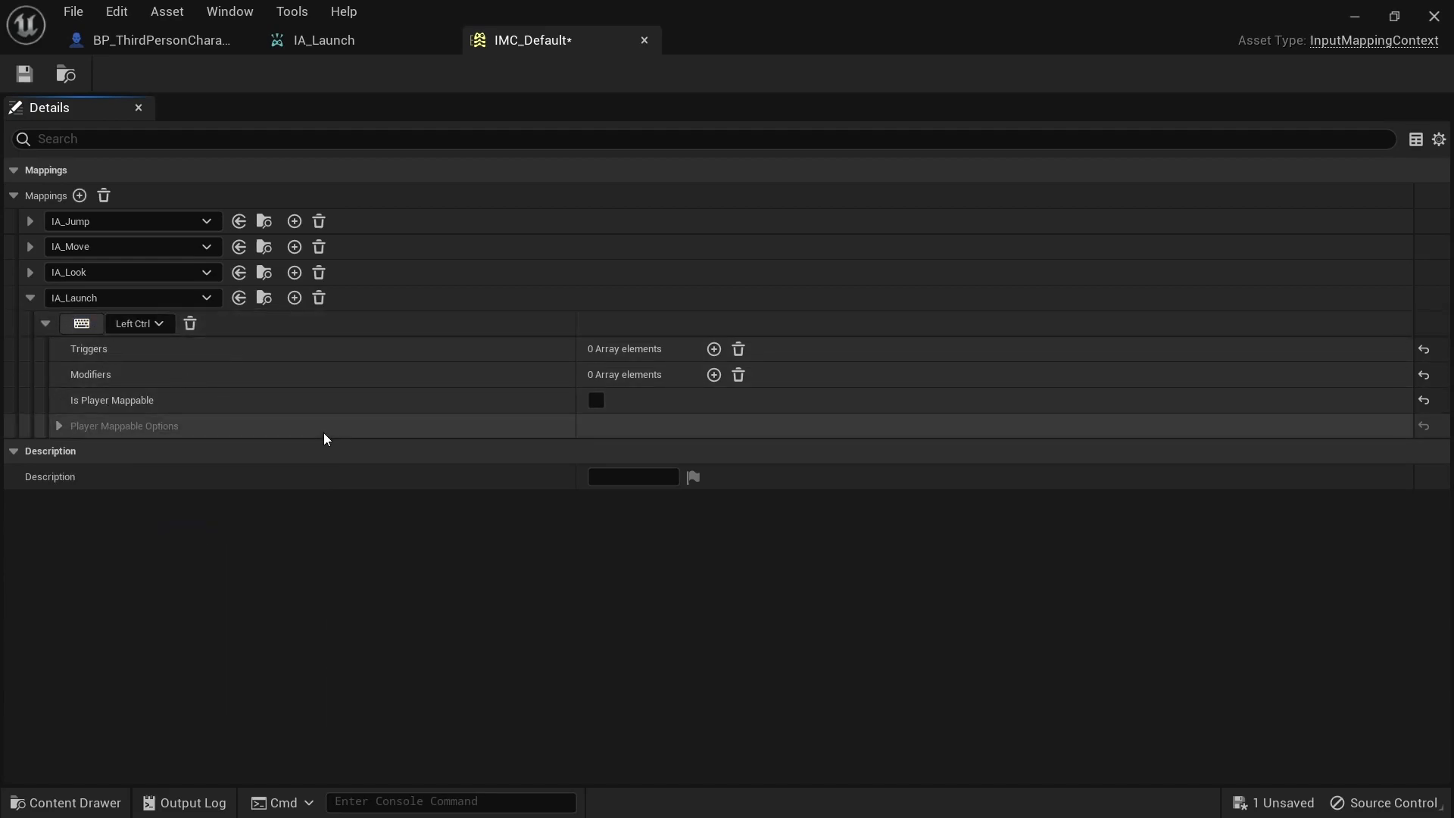
left_click(714, 348)
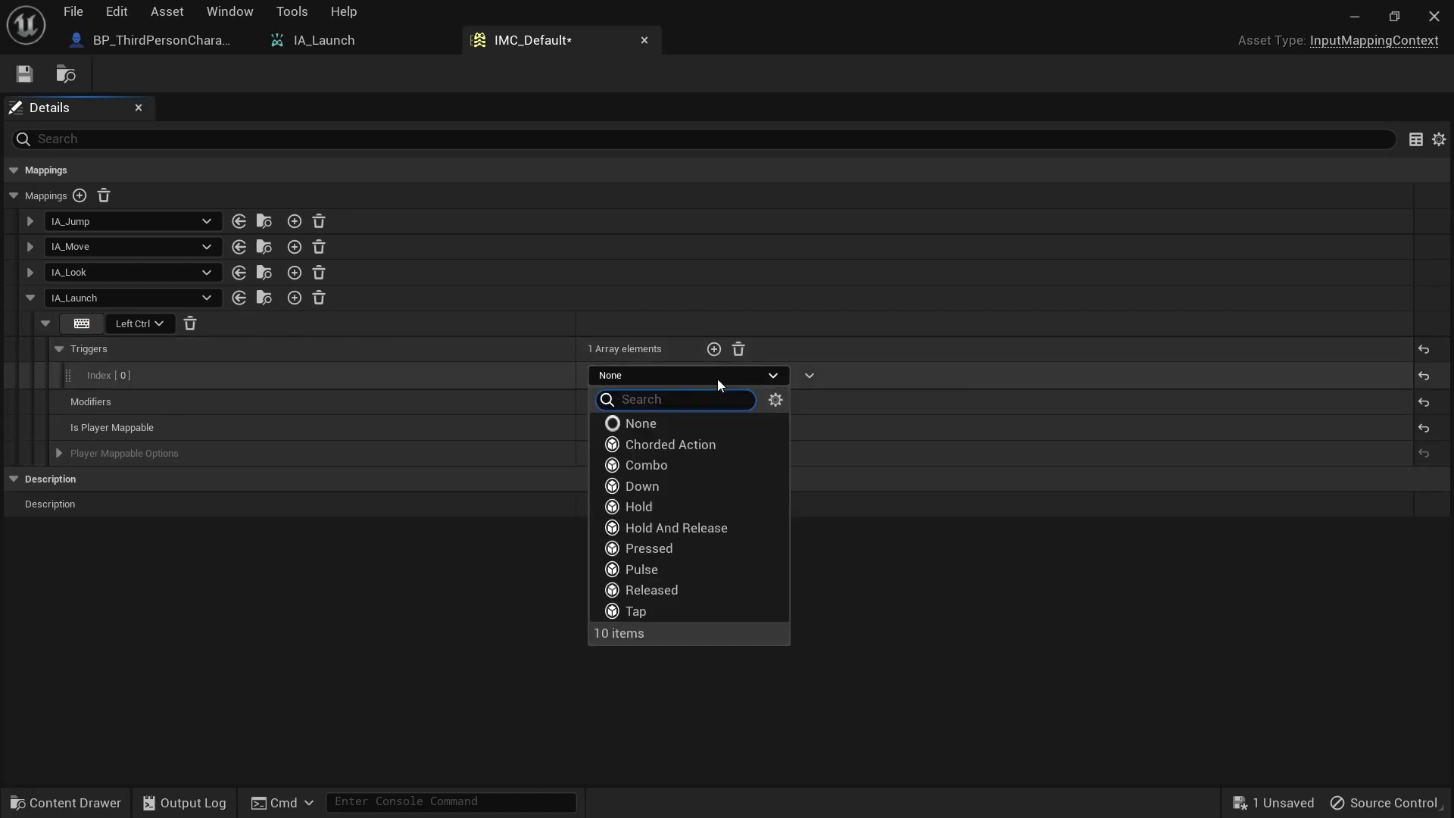
left_click(639, 423)
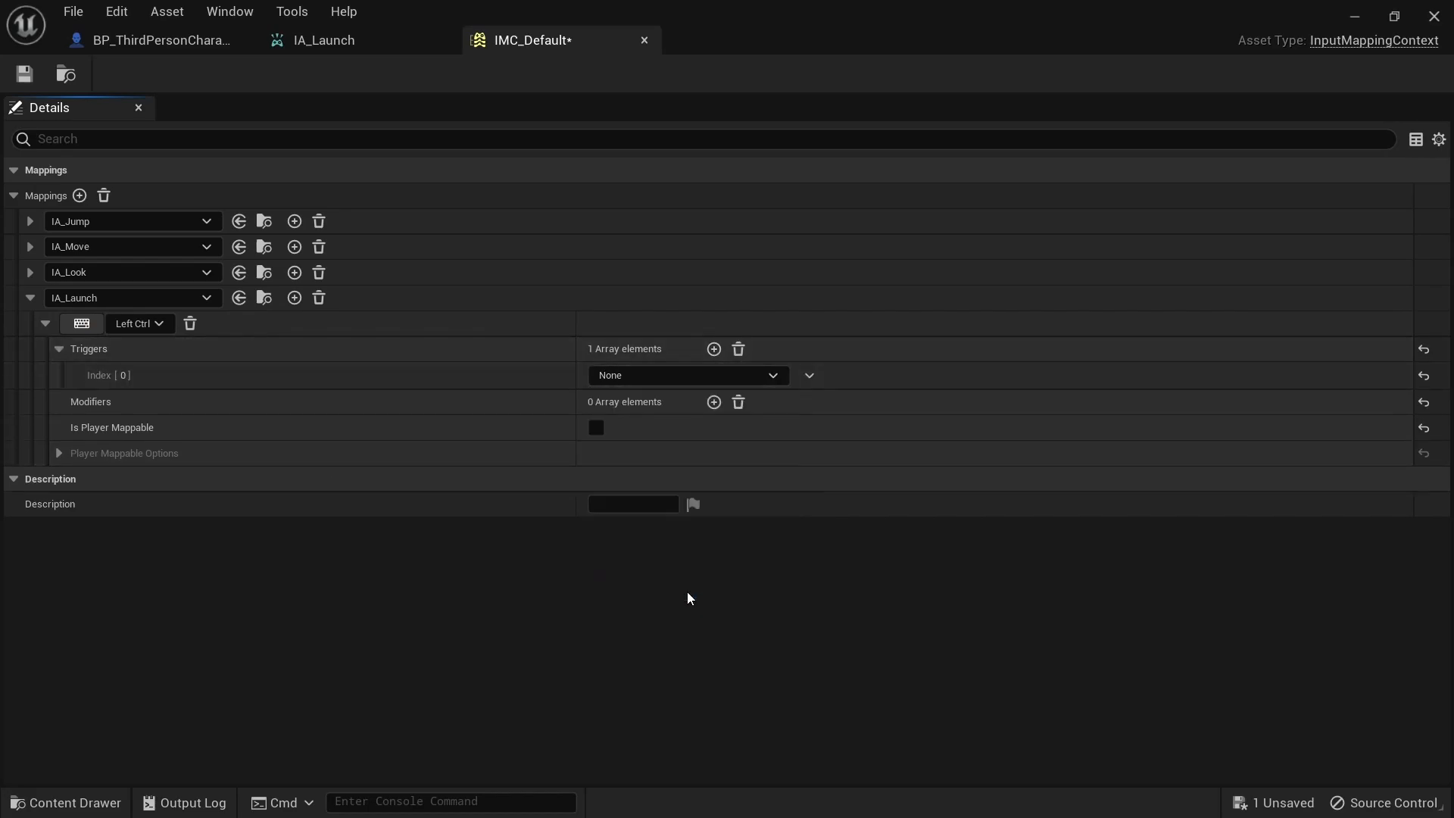
left_click(962, 40)
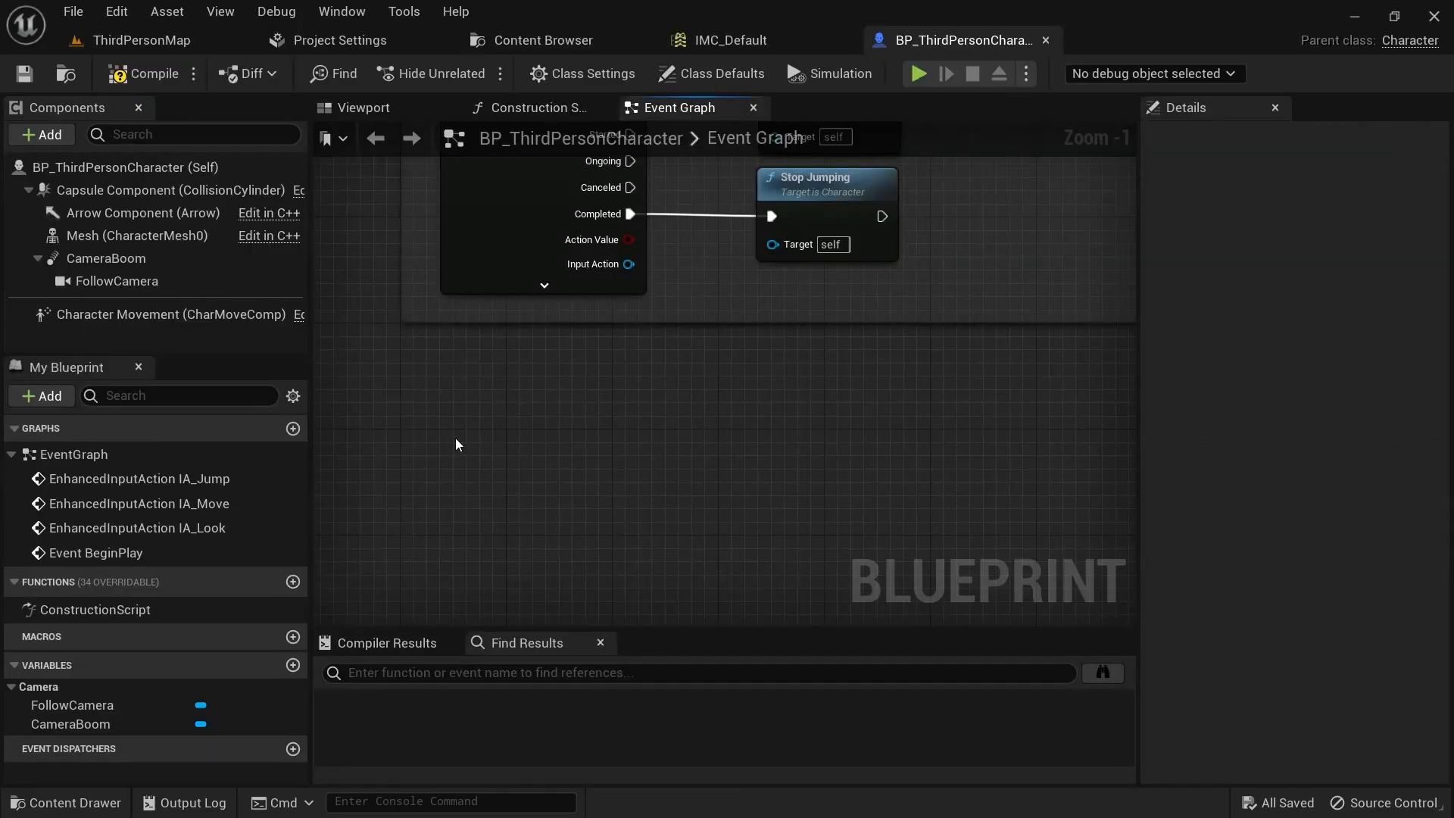
Add an IA_Launch event with Print String debug nodes to the character blueprint and start playing
type("IA_Lau")
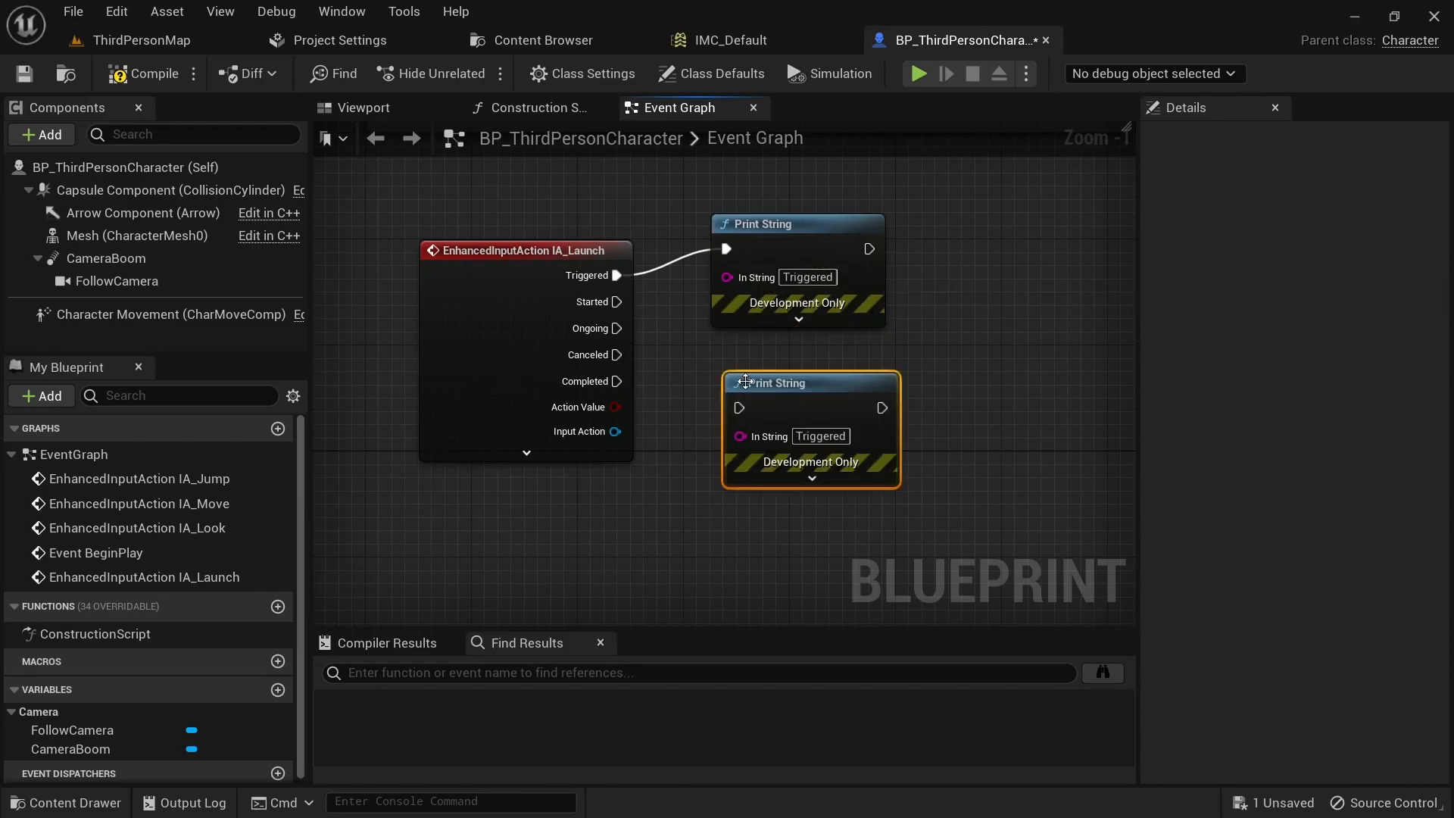
left_click(918, 73)
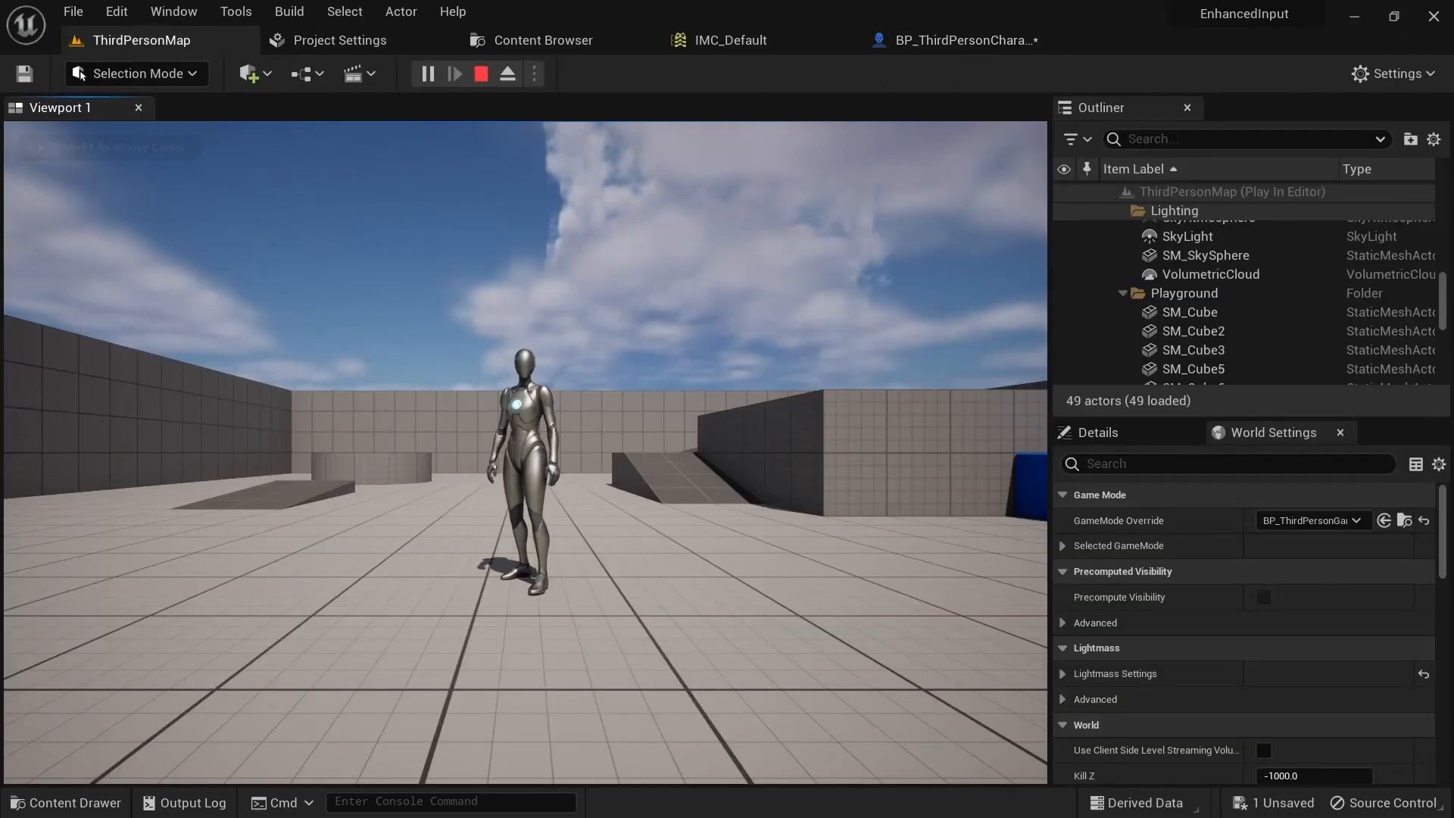
Fire the launch input with Ctrl during play to see the Started debug message
key("ctrl")
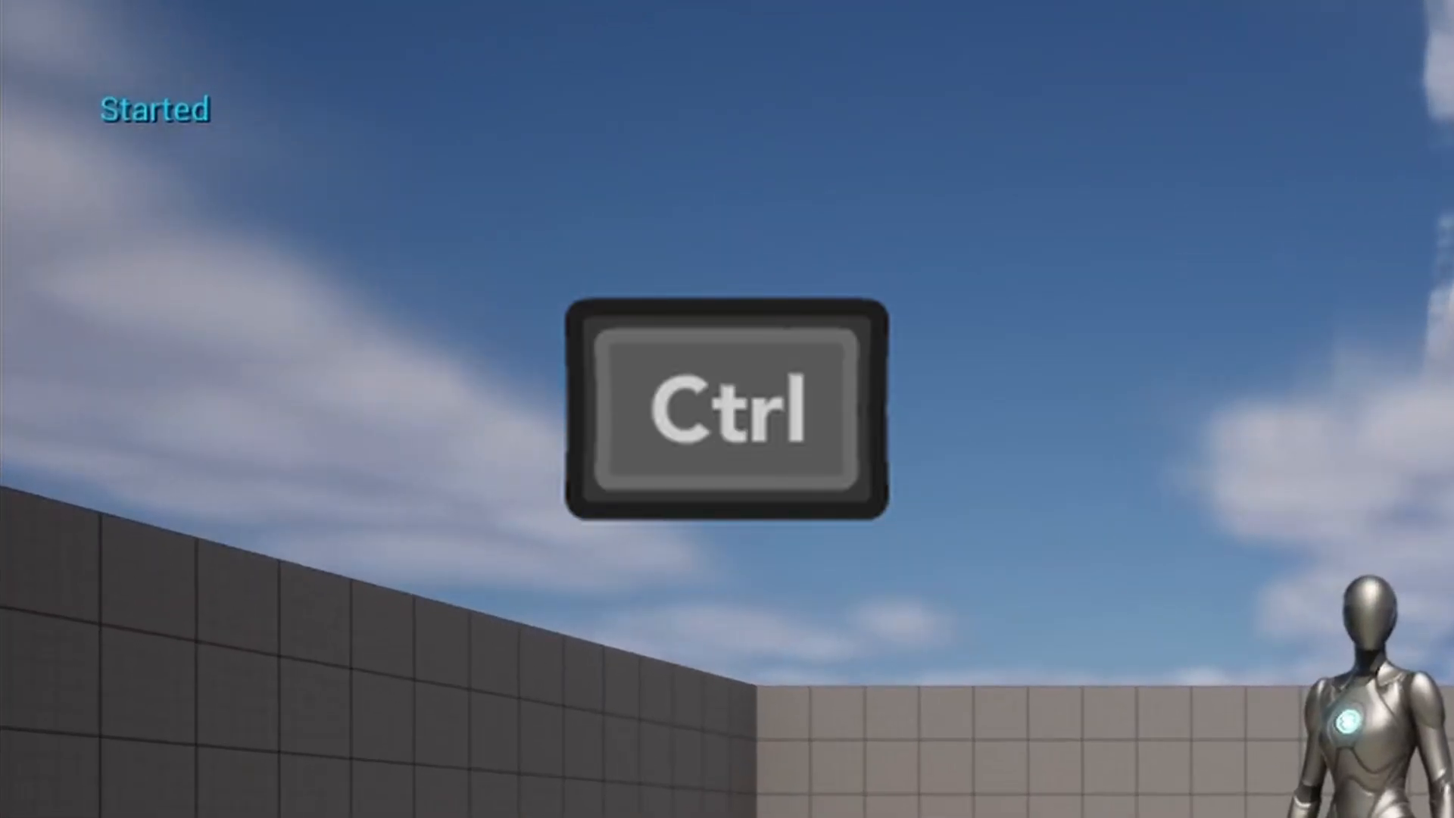
key("ctrl")
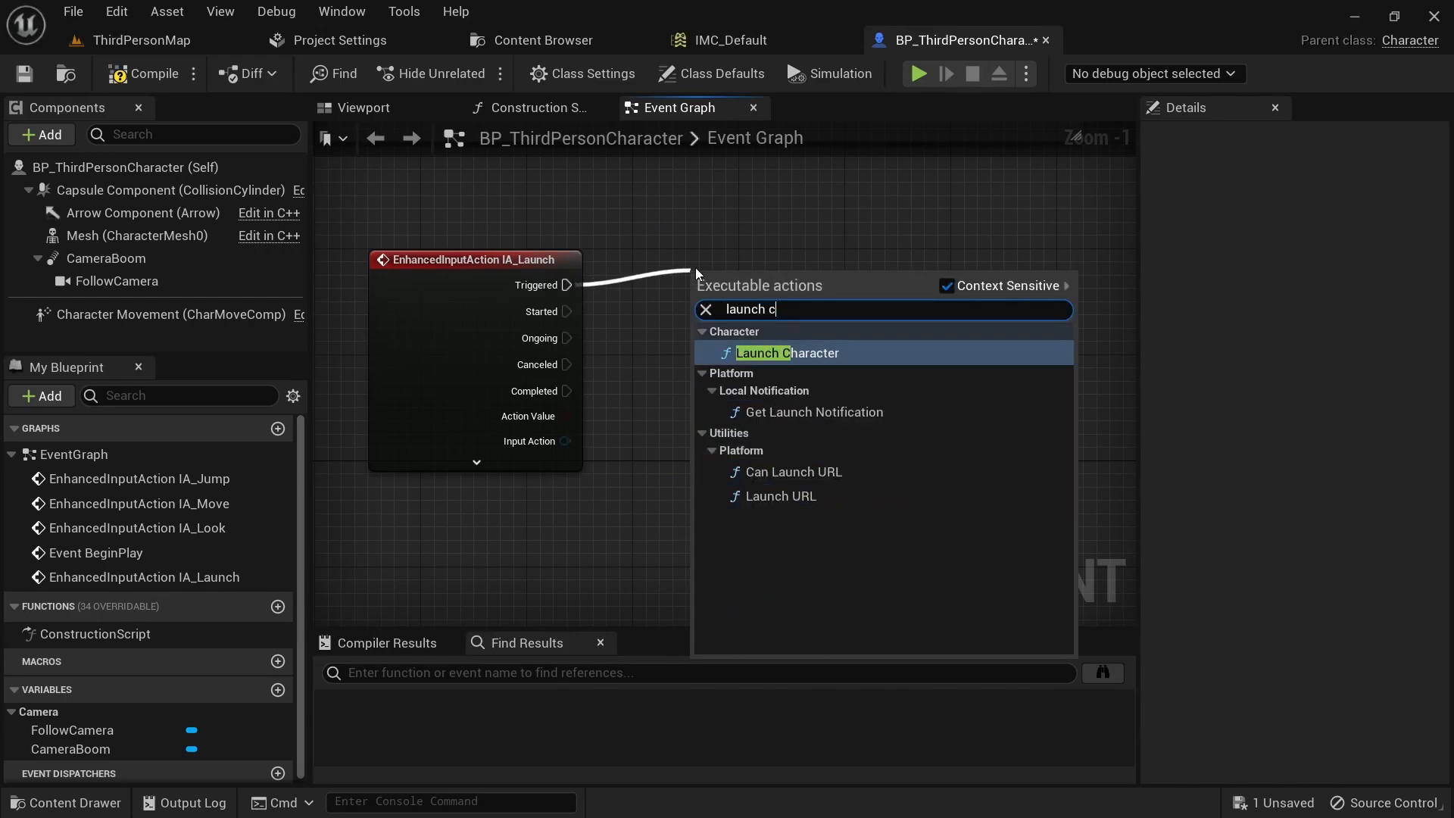
Wire Launch Character from IA_Launch's Triggered and split its Launch Velocity into X, Y, Z
left_click(784, 353)
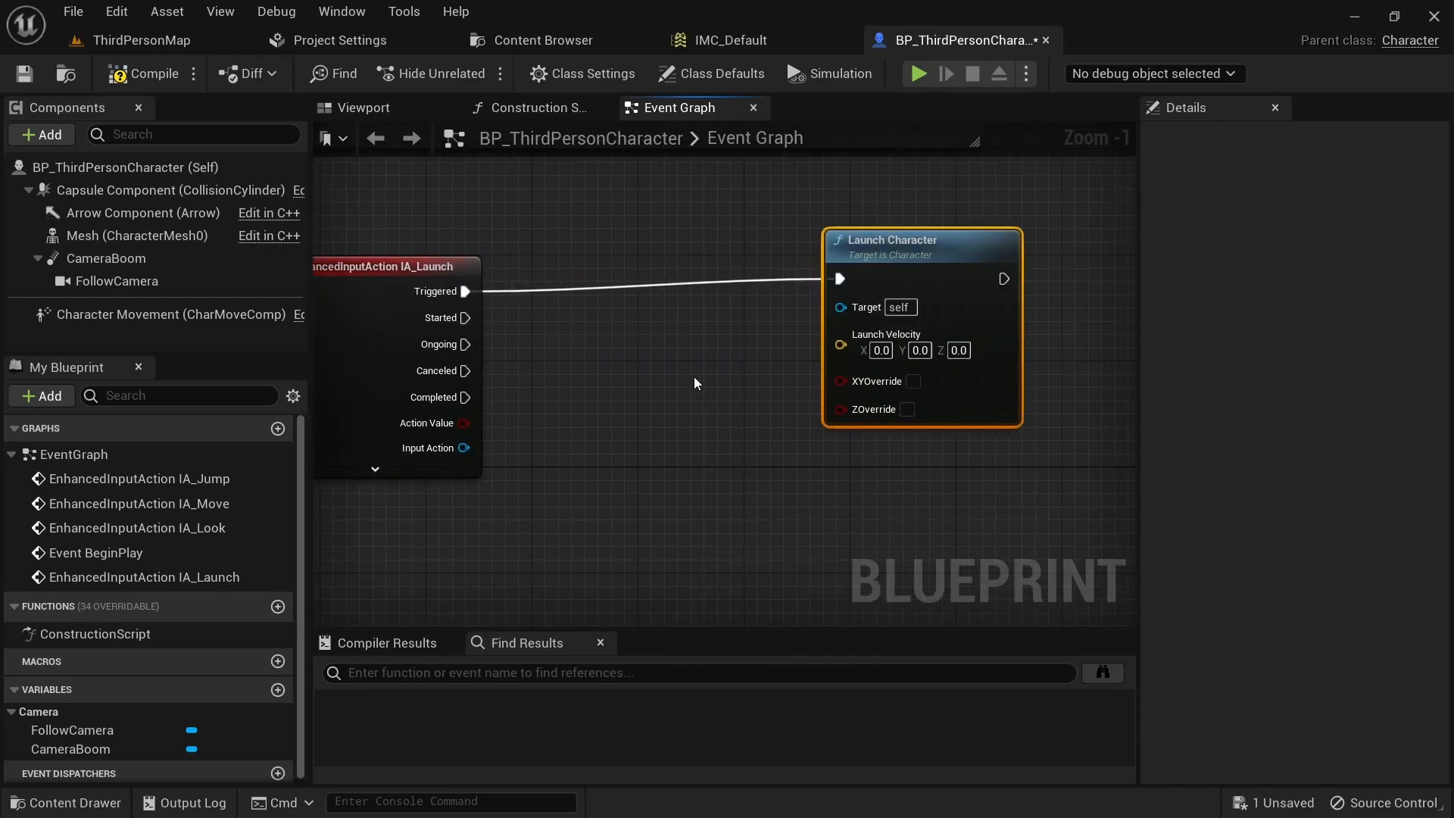
right_click(839, 345)
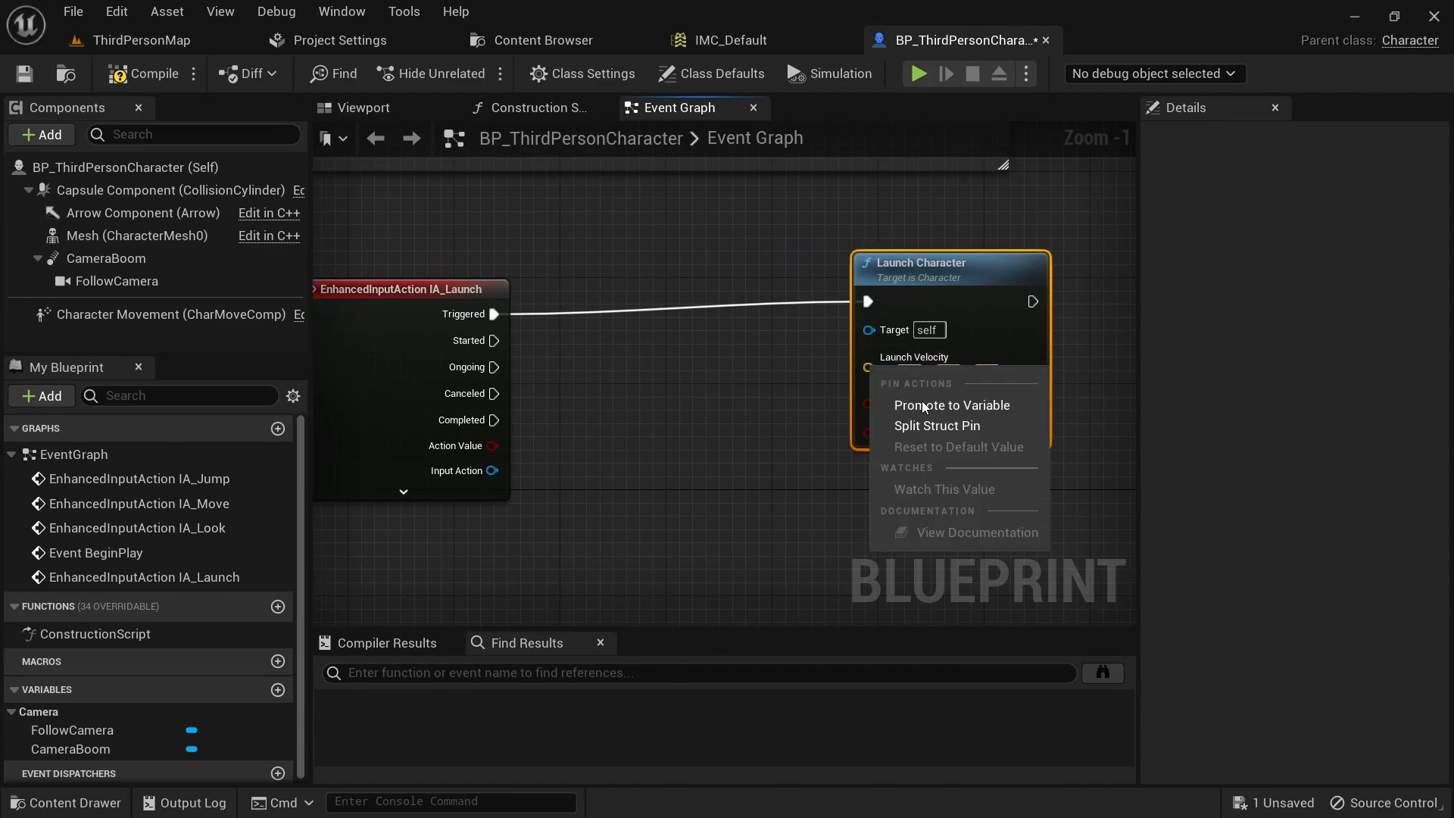
left_click(936, 426)
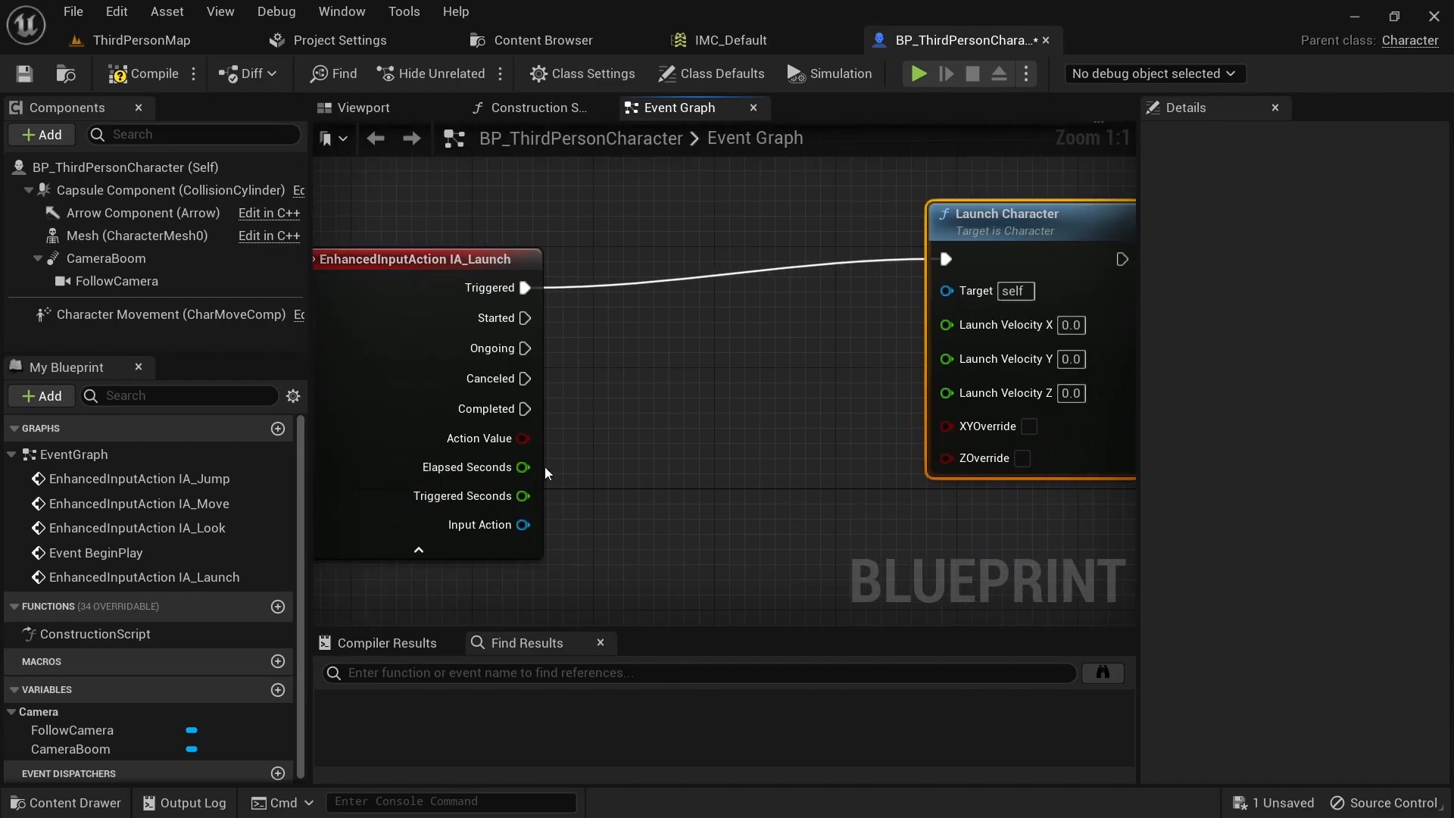
Drive Launch Velocity Z from Elapsed Seconds multiplied by 500
scroll("down", 3)
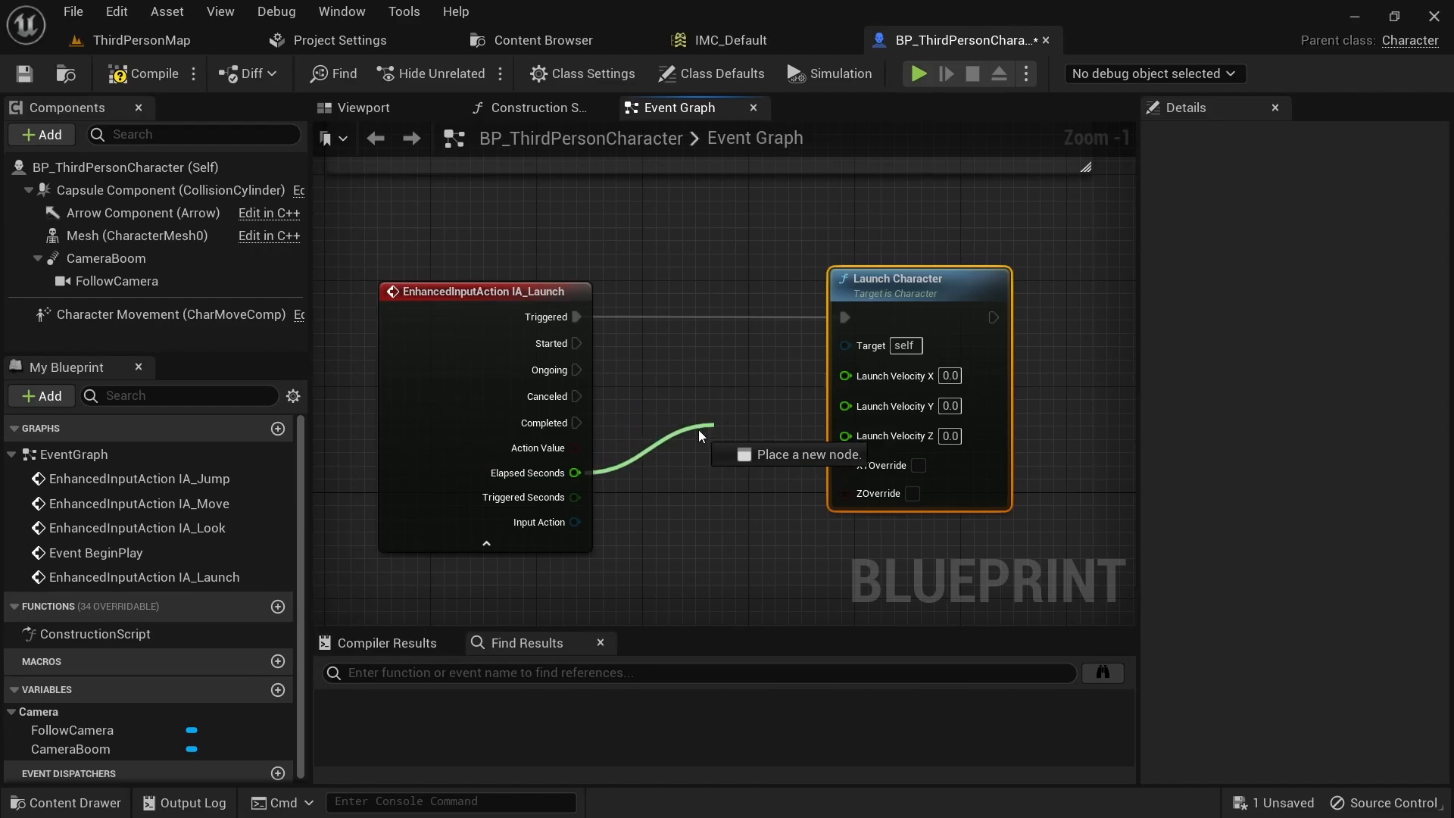
type("*m")
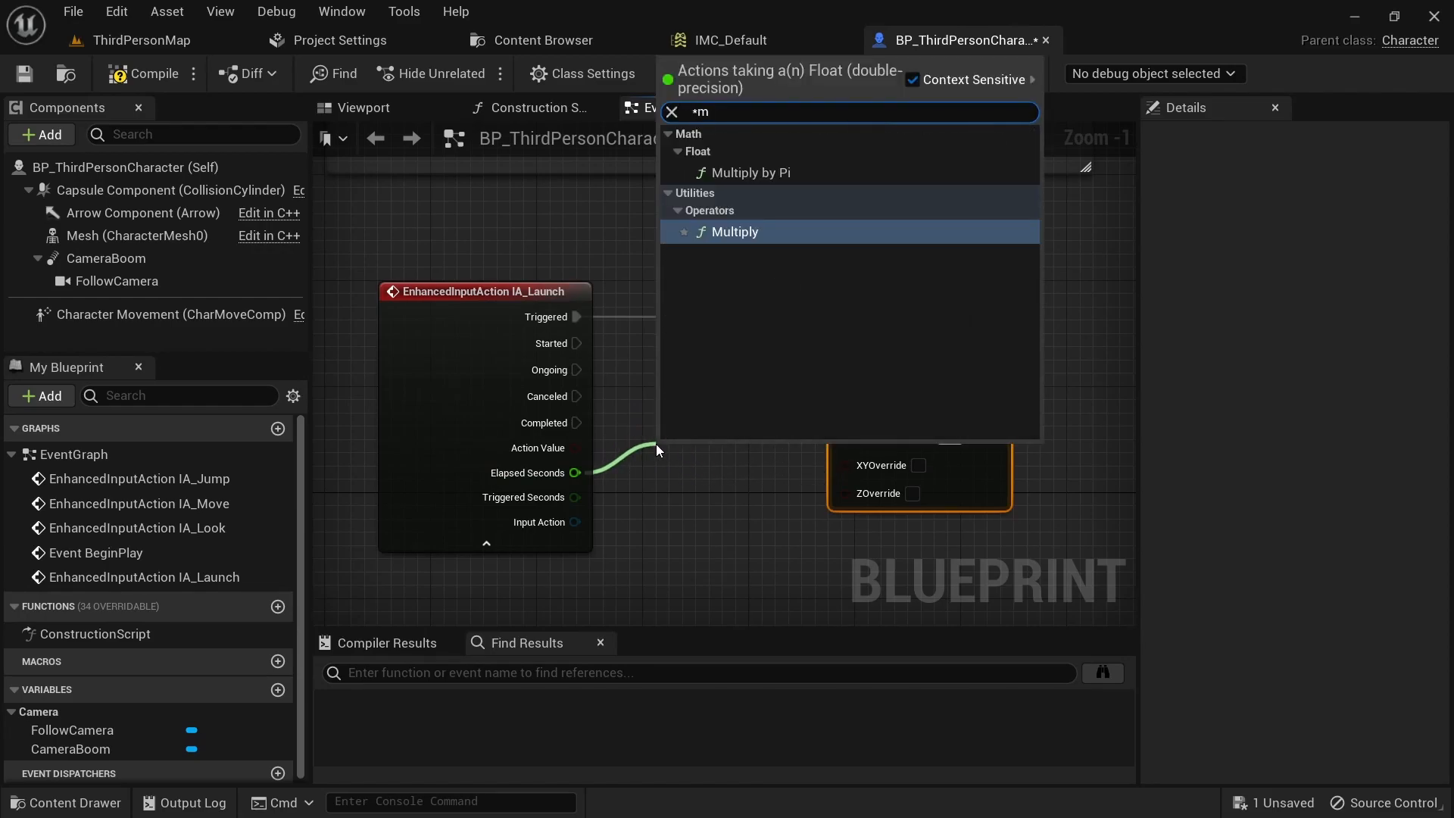
left_click(733, 230)
type("500")
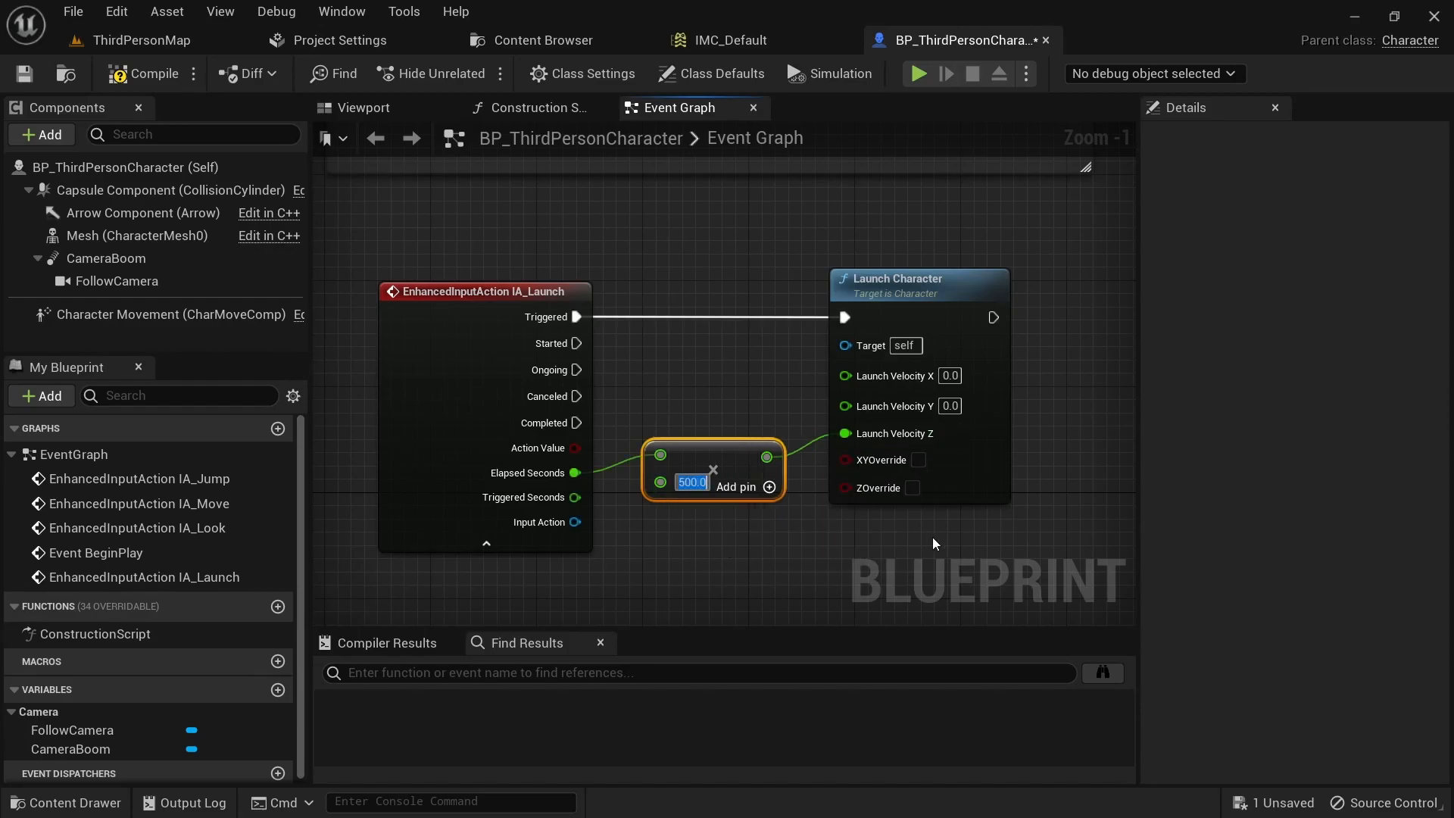
left_click(916, 72)
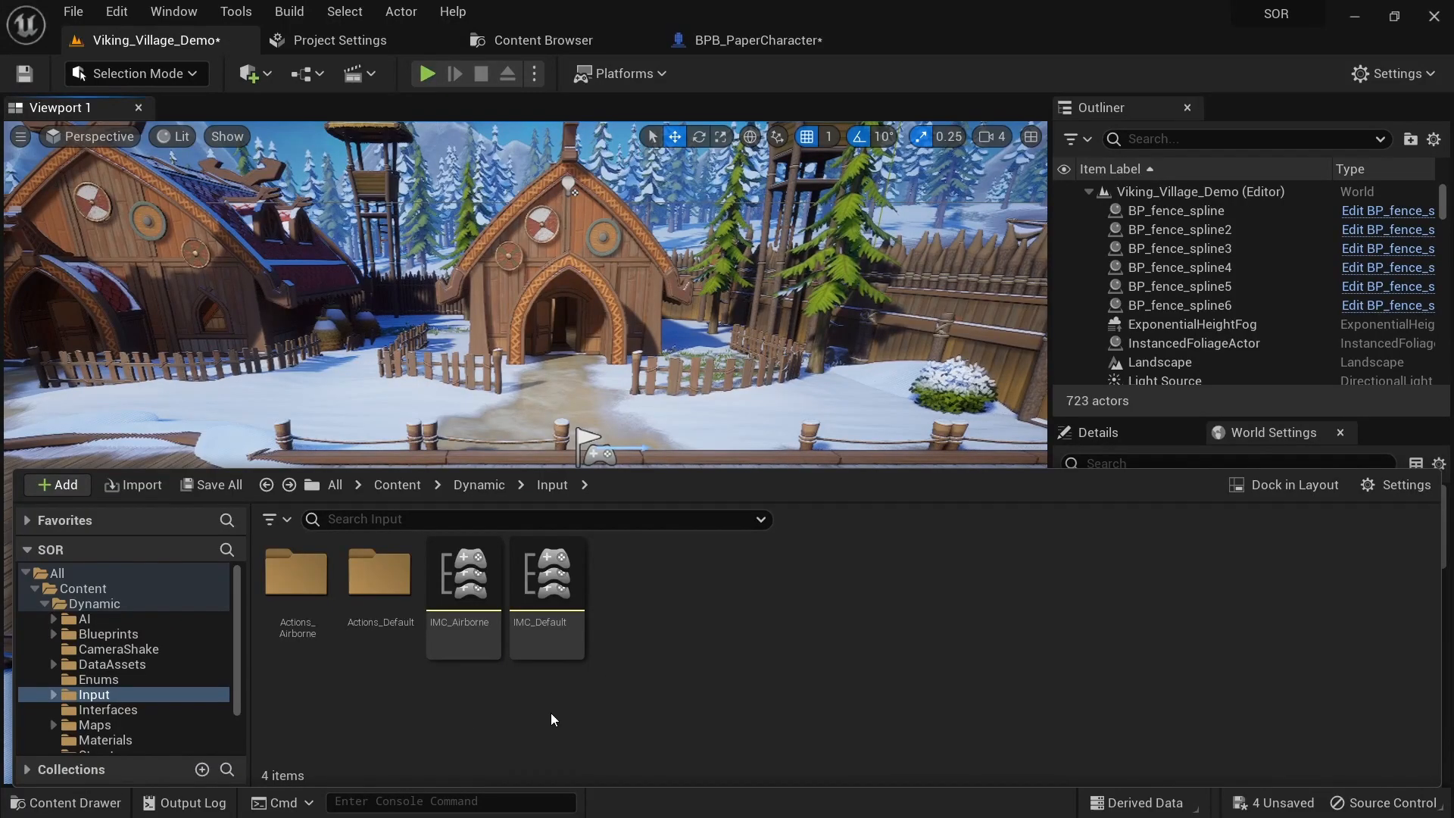
mouse_move(350, 714)
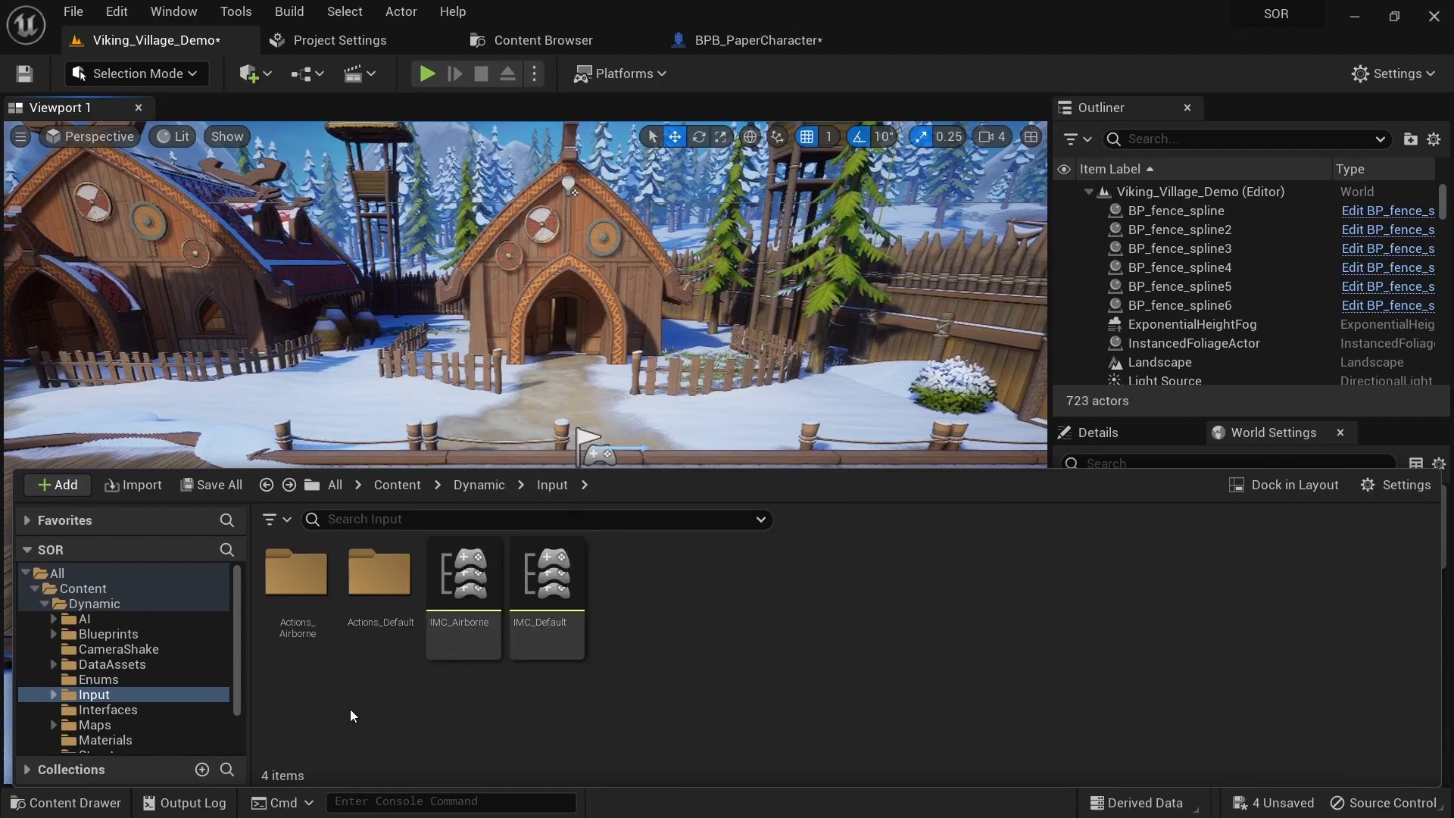
Show IMC_Airborne's single mapping of IA_JumpAttack bound to the J key
left_click(295, 572)
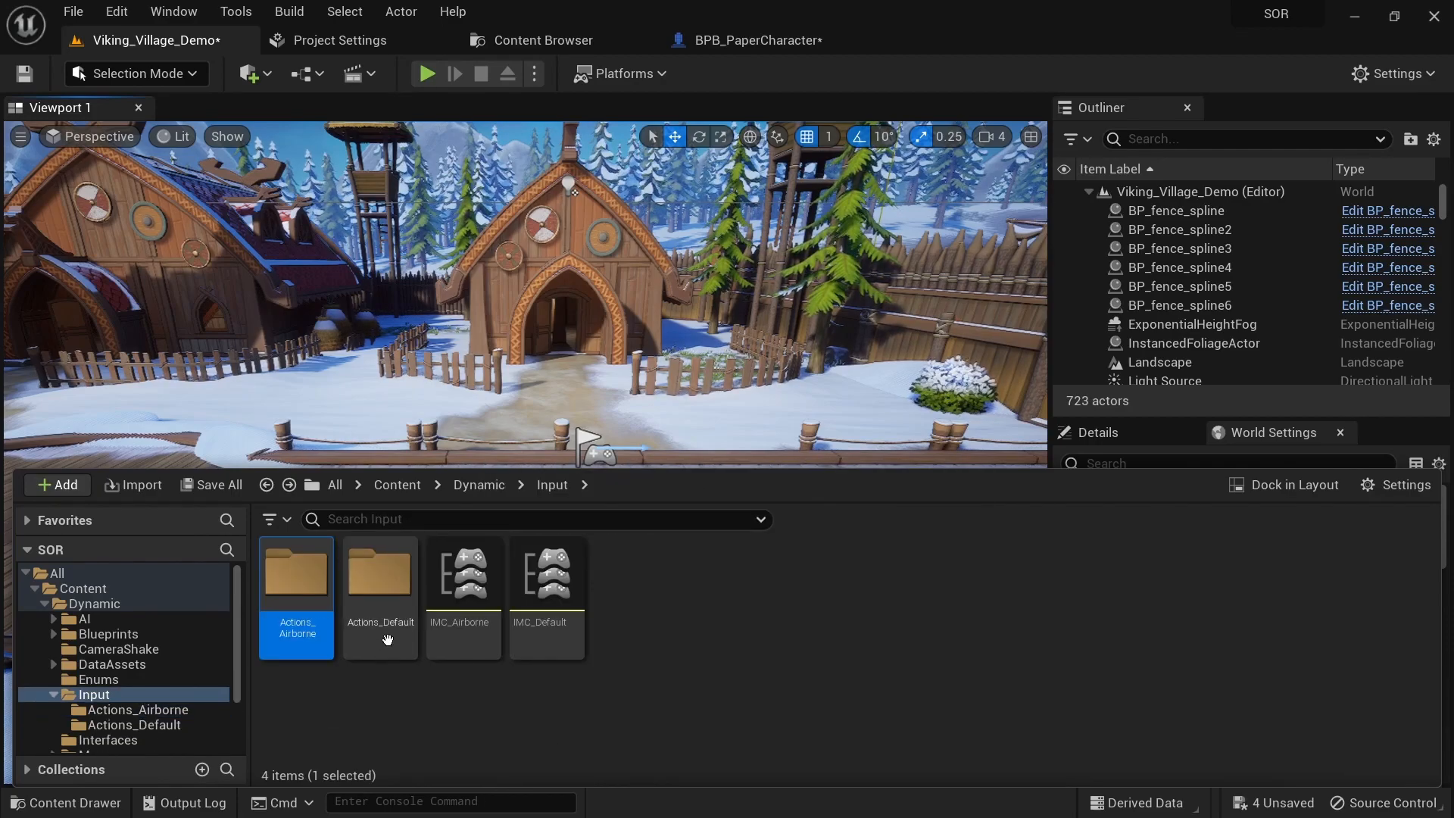
double_click(379, 575)
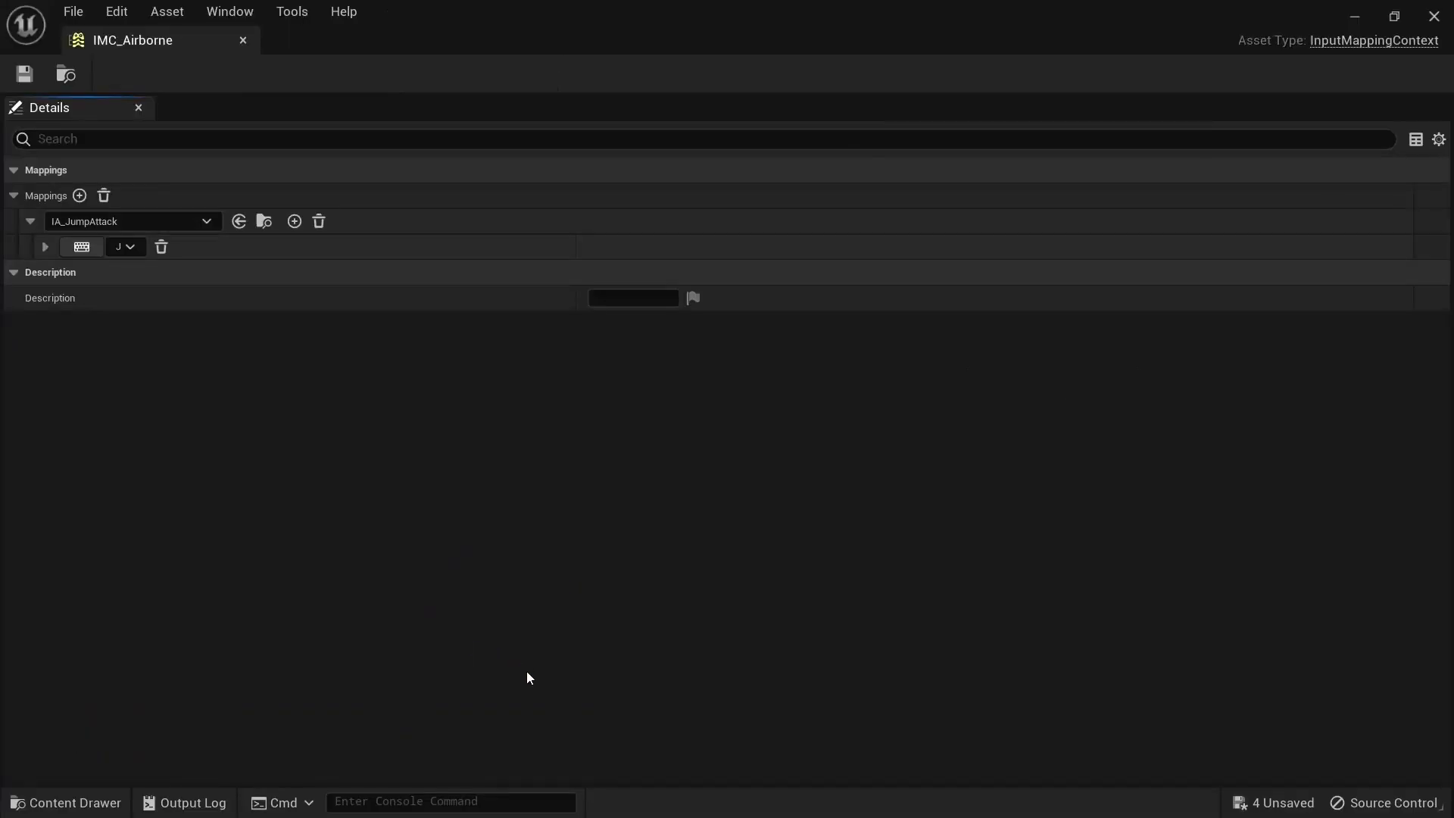
mouse_move(244, 39)
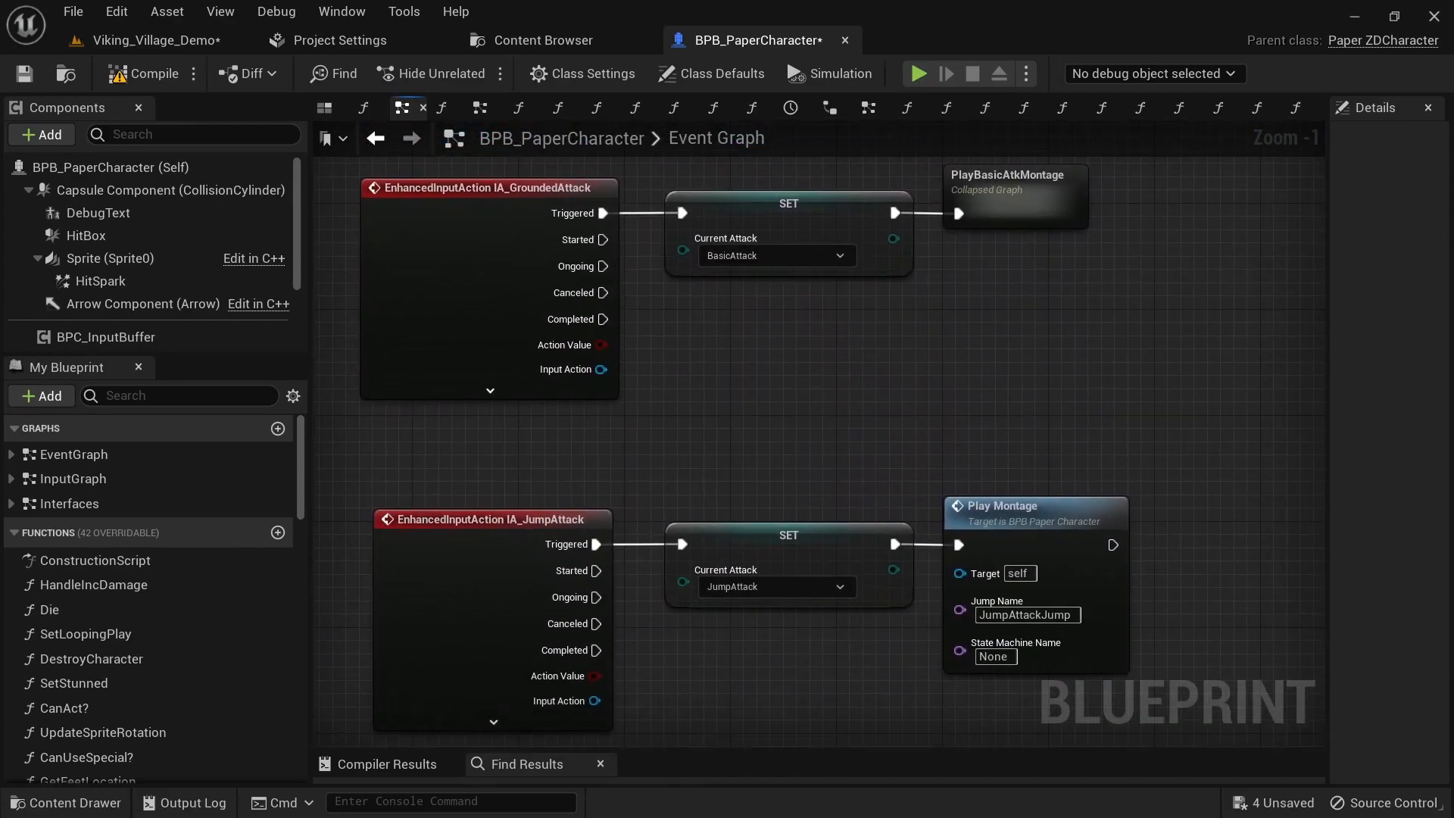
mouse_move(498, 214)
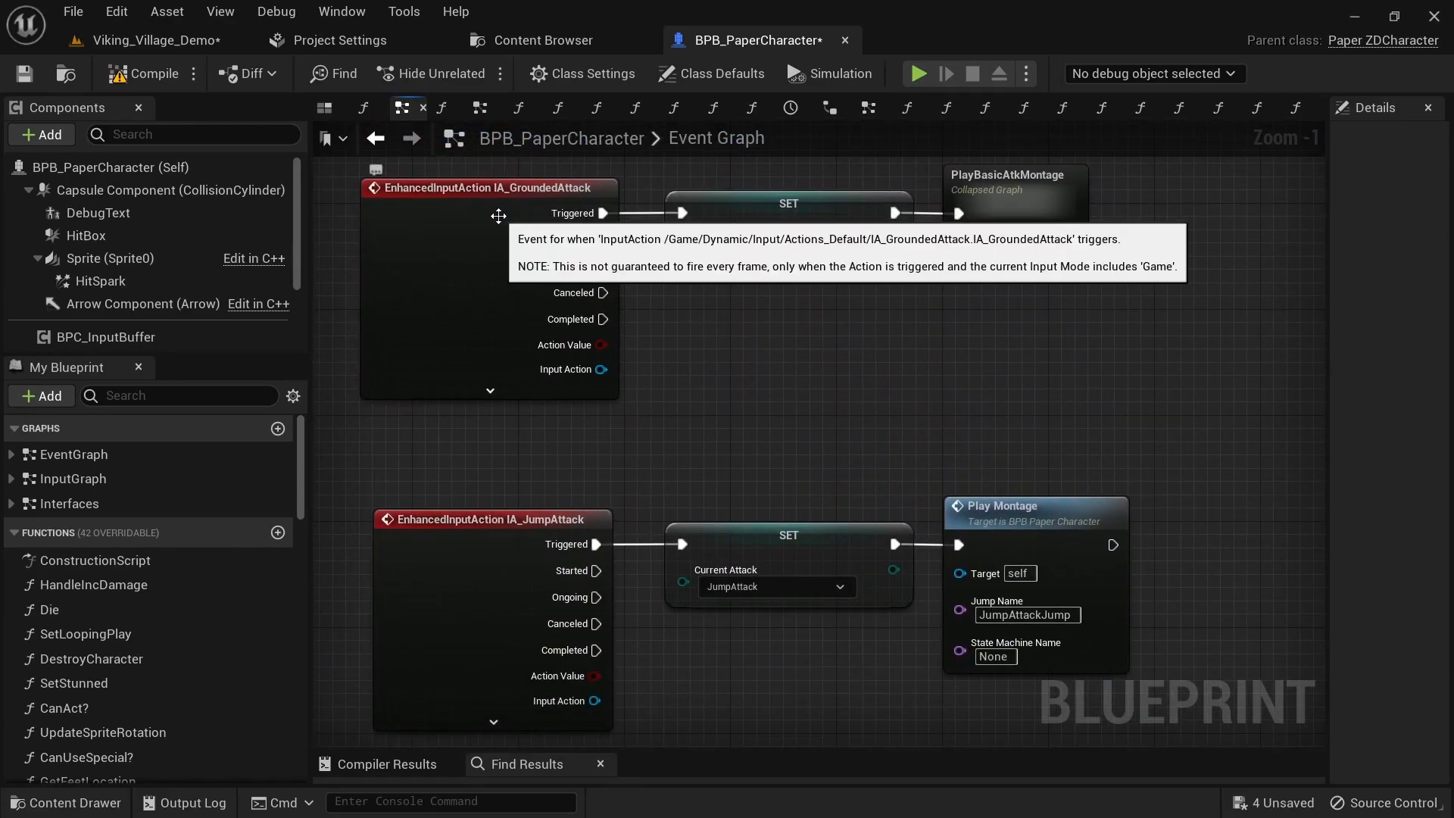